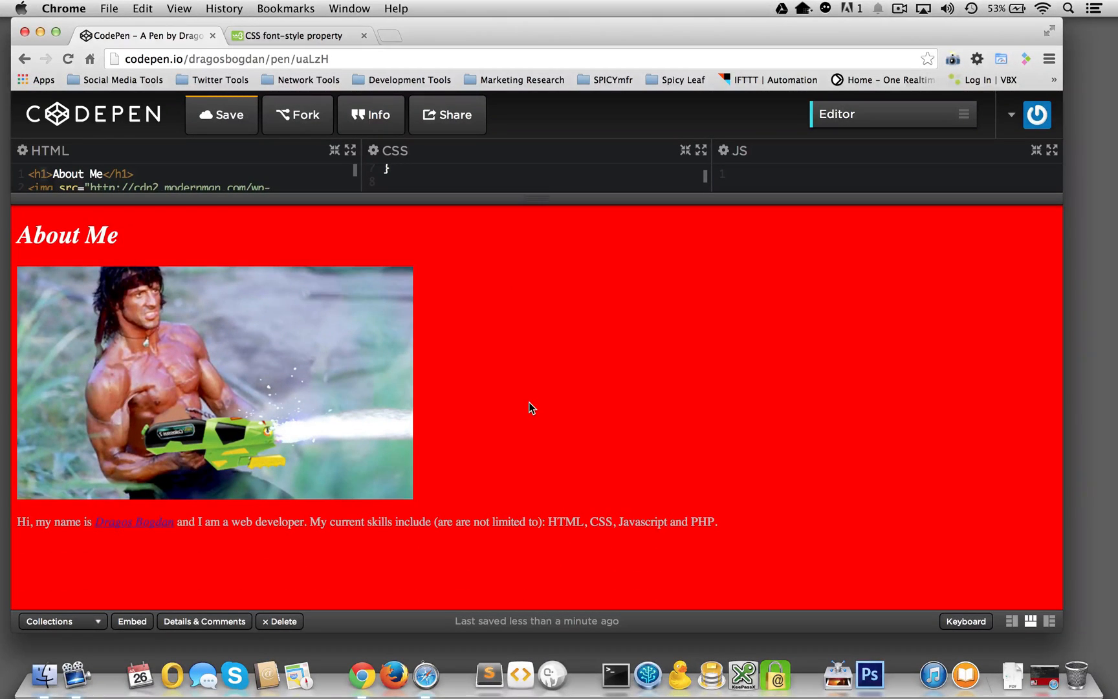
{"action": "mouse_move", "coordinate": [293, 405]}
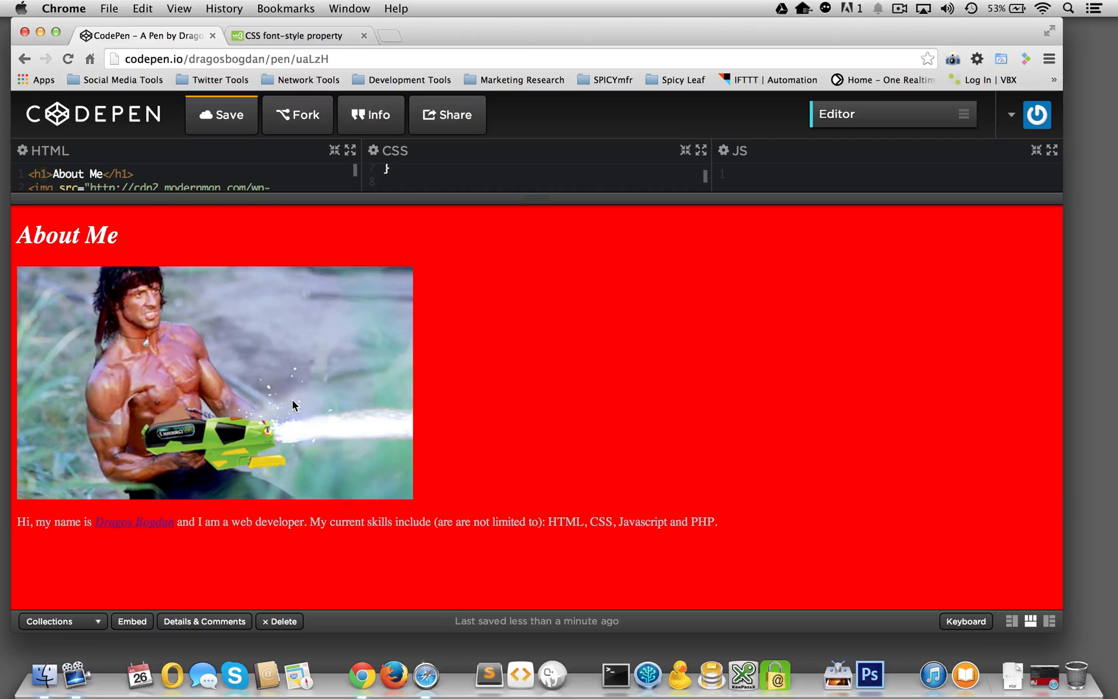
{"action": "mouse_move", "coordinate": [215, 482]}
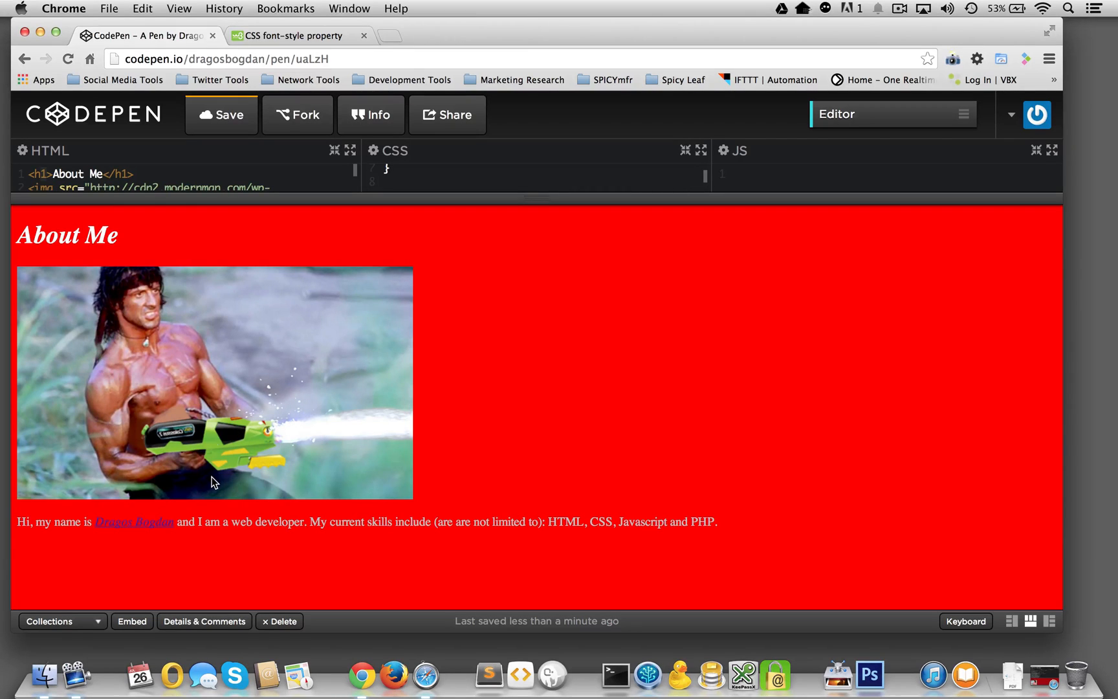
{"action": "mouse_move", "coordinate": [254, 478]}
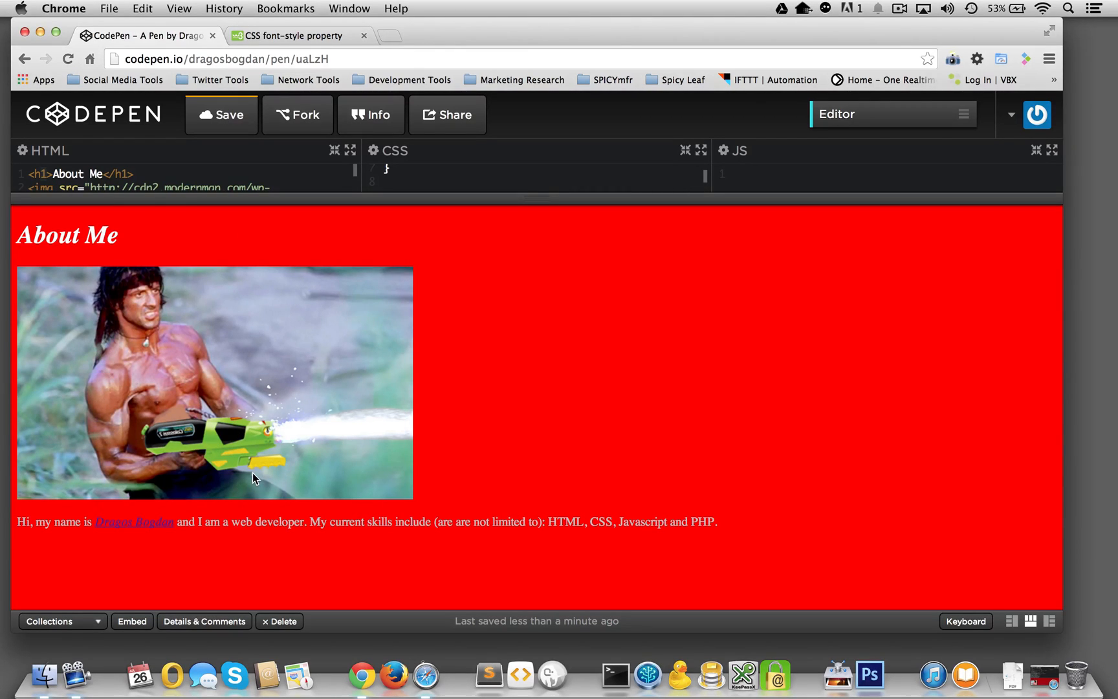
{"action": "mouse_move", "coordinate": [397, 334]}
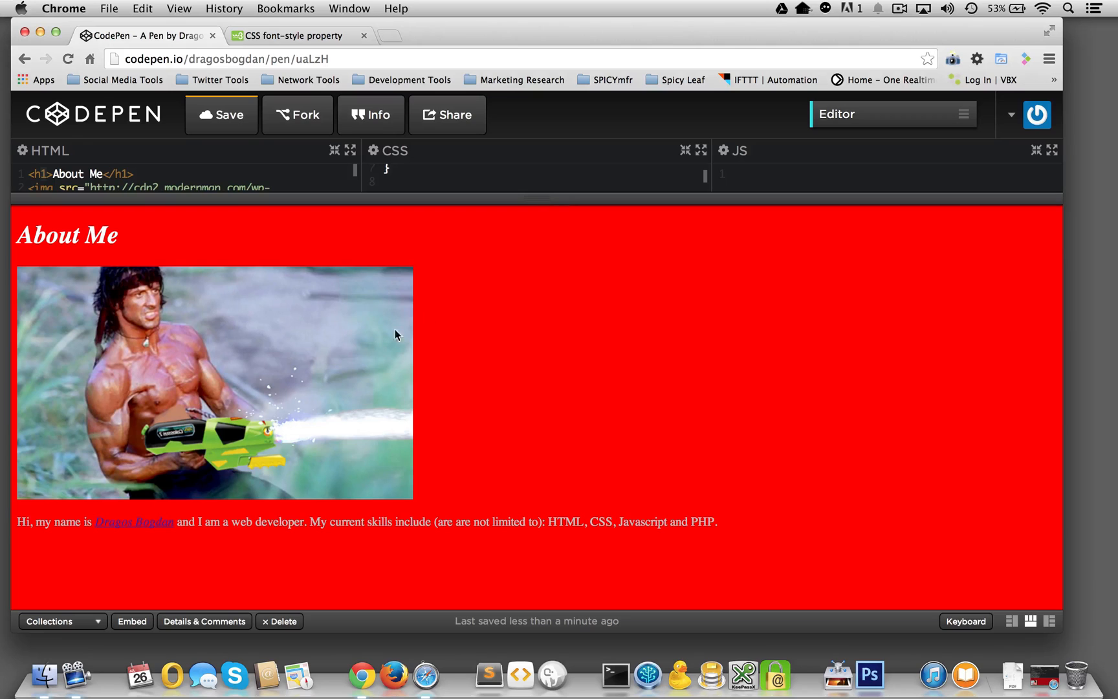
{"action": "mouse_move", "coordinate": [540, 219]}
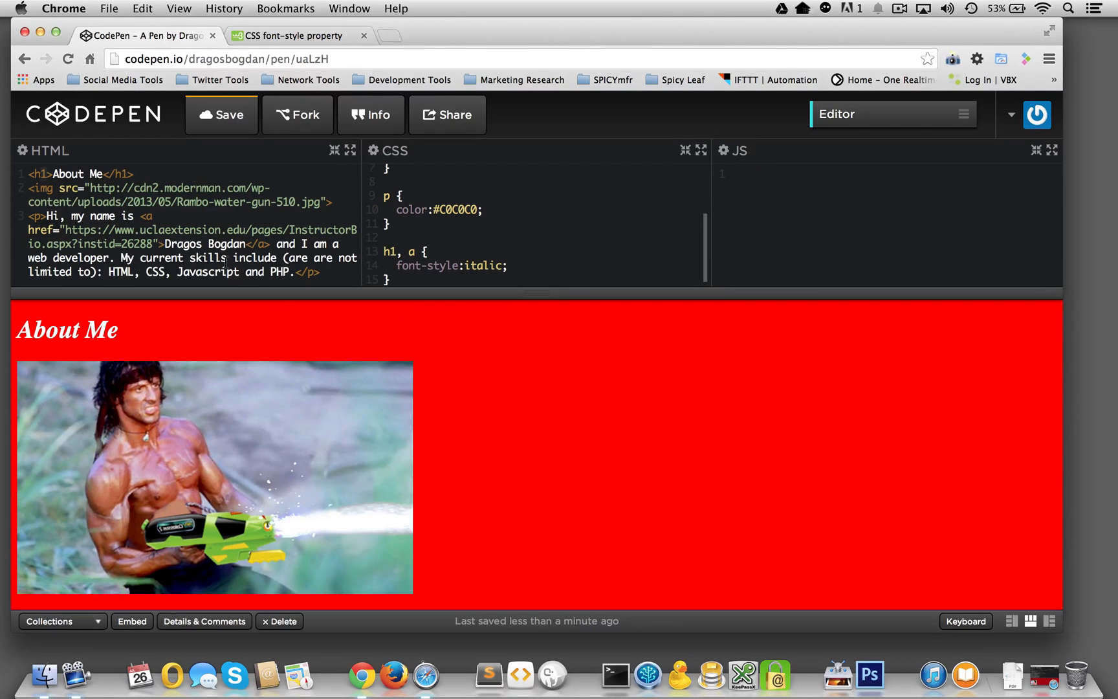
{"action": "mouse_move", "coordinate": [564, 357]}
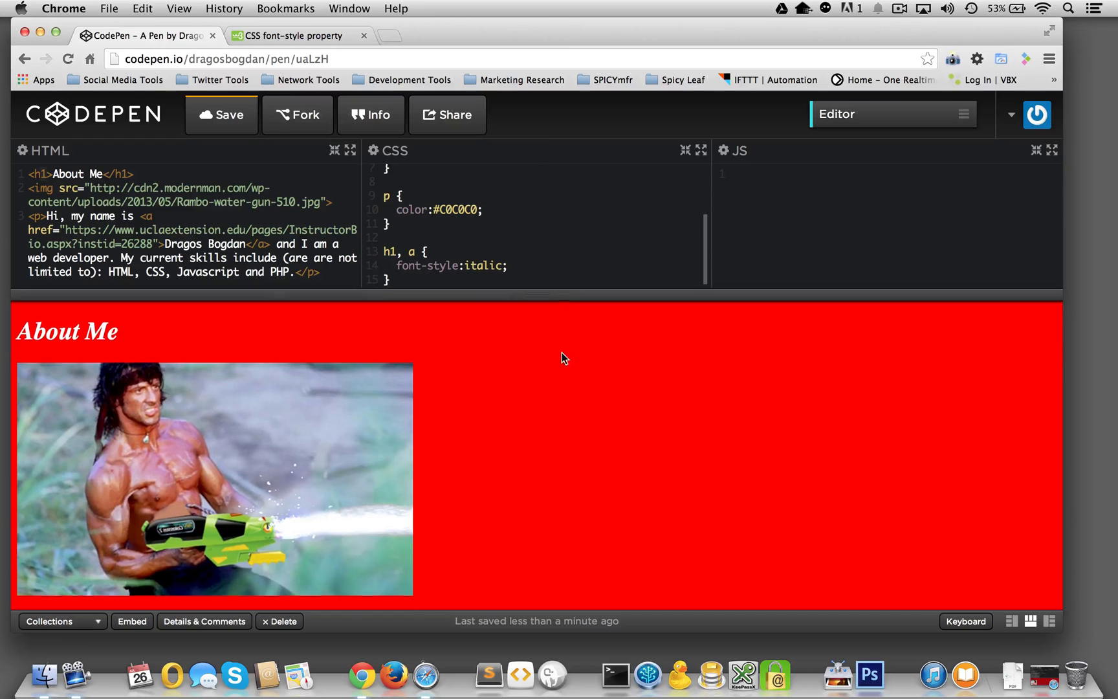
Enlarge the editor panes to reveal the full CSS, including the red body background and white h1
{"action": "scroll", "scroll_direction": "up", "scroll_amount": 3}
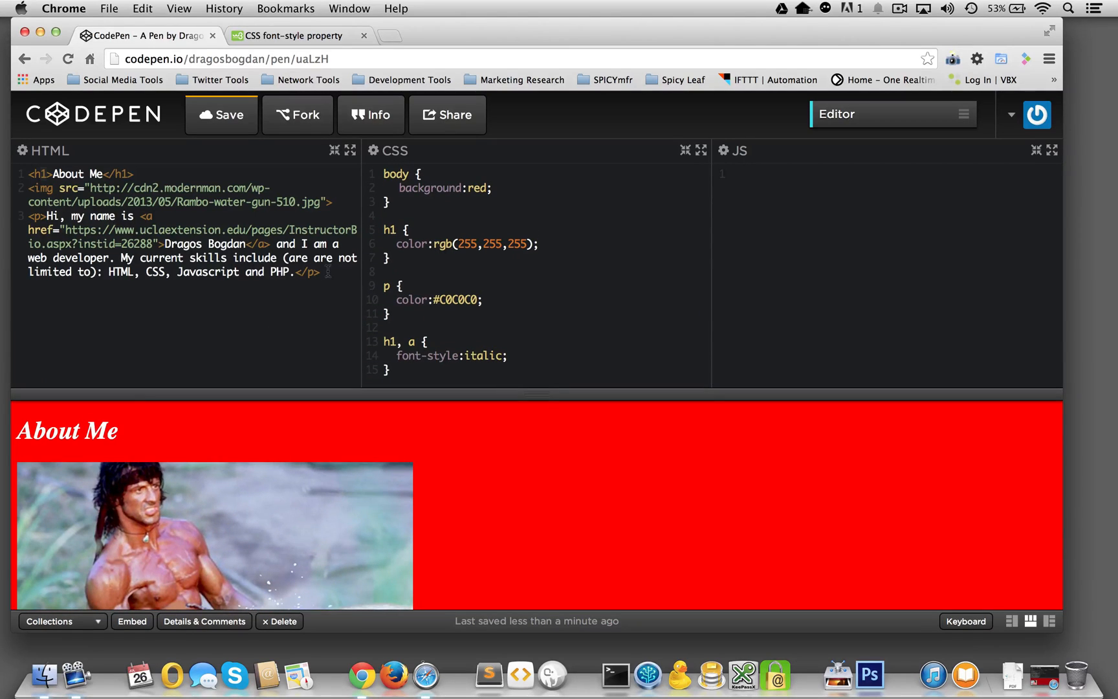
{"action": "left_click", "coordinate": [294, 272]}
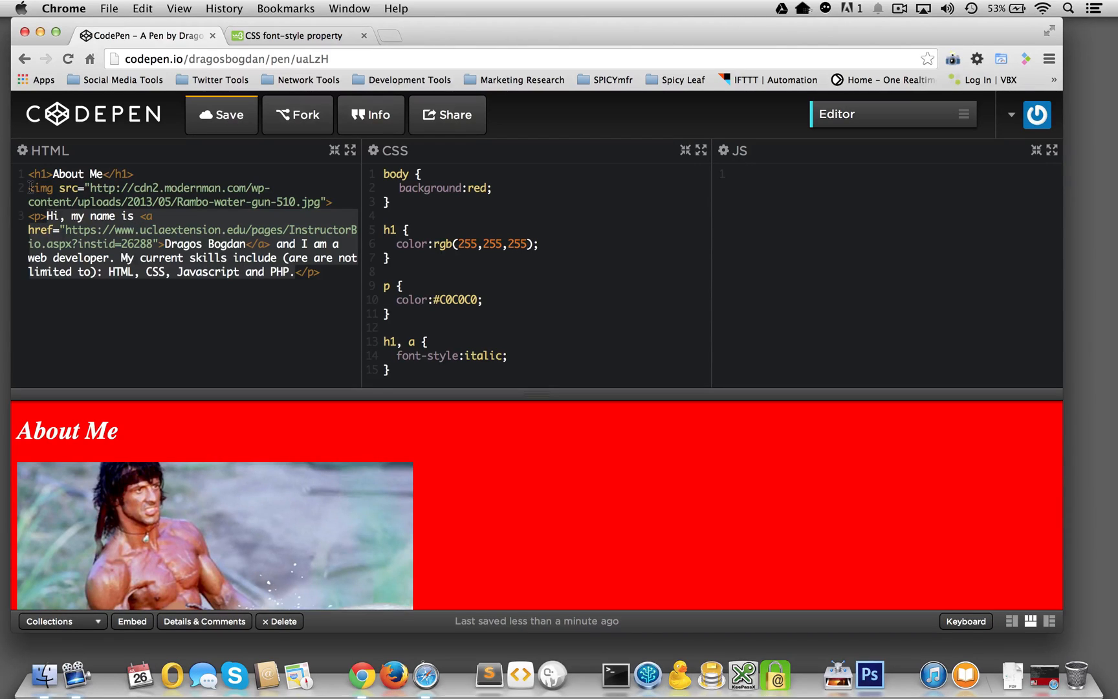
{"action": "left_click", "coordinate": [299, 306]}
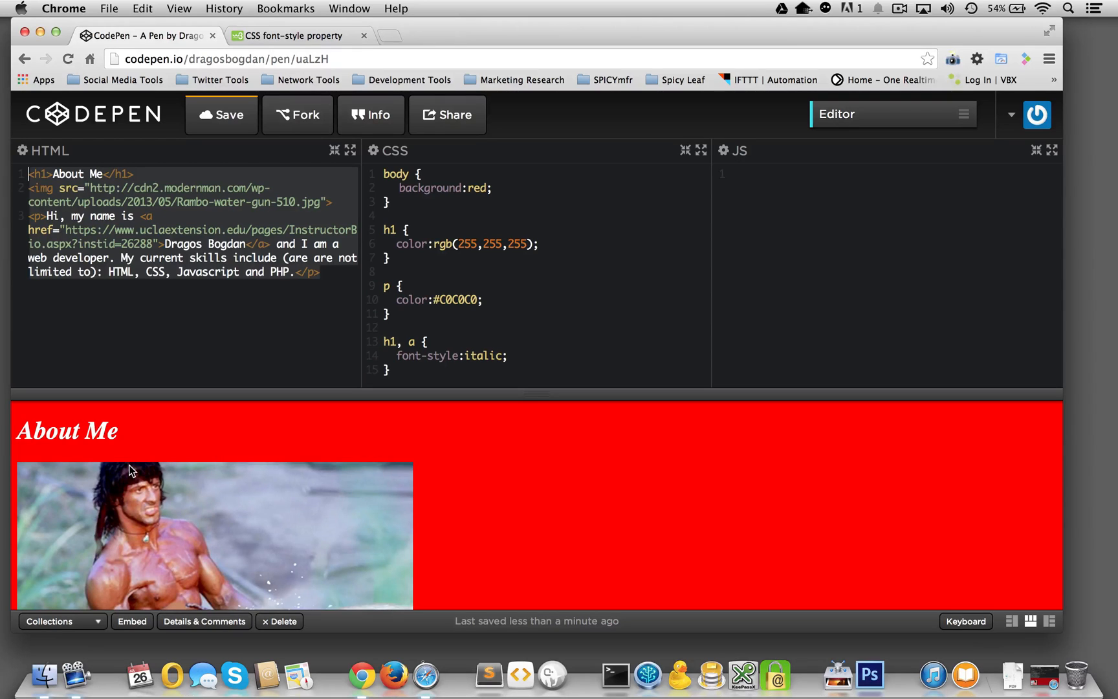
{"action": "scroll", "scroll_direction": "down", "scroll_amount": 3}
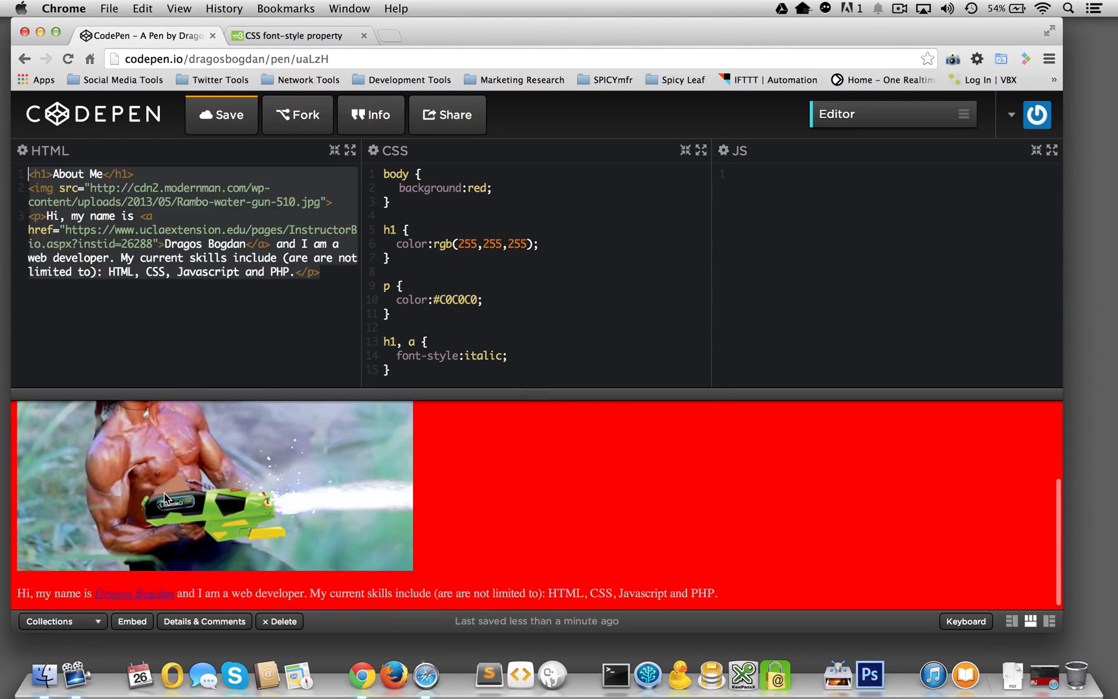
{"action": "scroll", "scroll_direction": "up", "scroll_amount": 3}
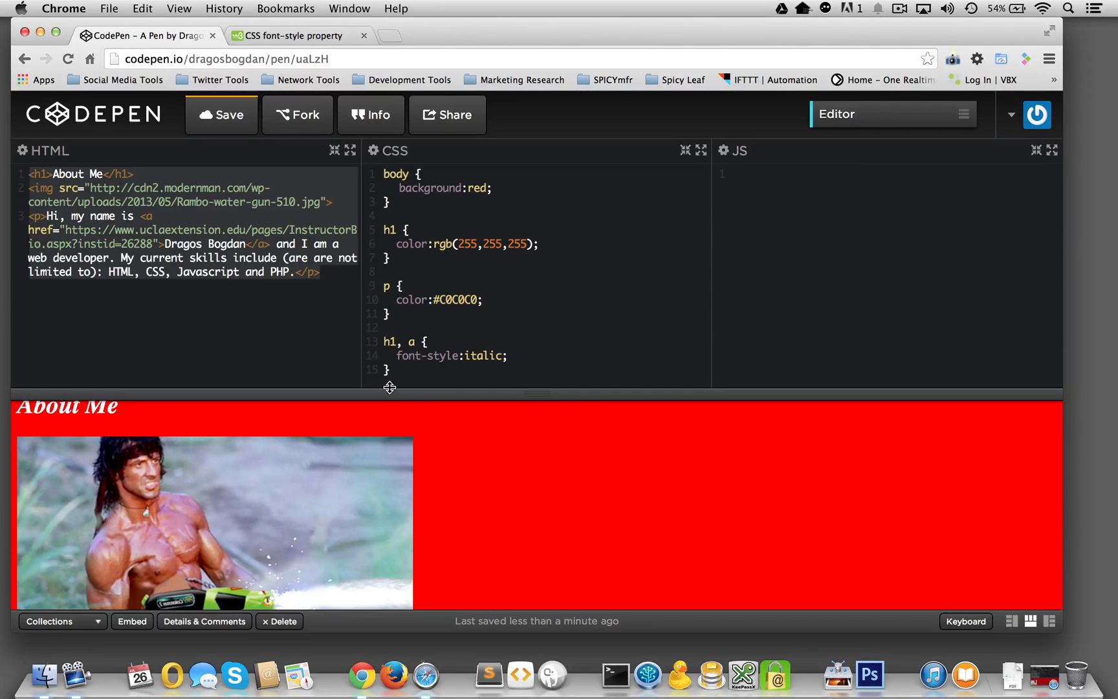
{"action": "mouse_move", "coordinate": [546, 397]}
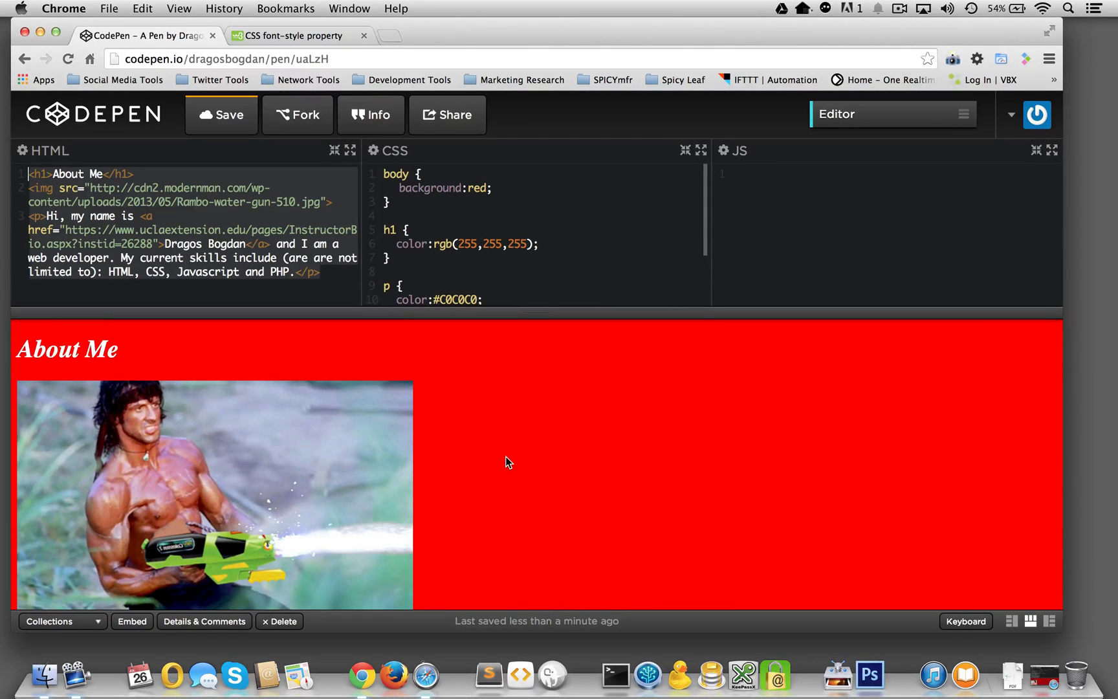
Switch to the CSS font-style reference tab and look over its italic example and values
{"action": "left_click", "coordinate": [299, 35]}
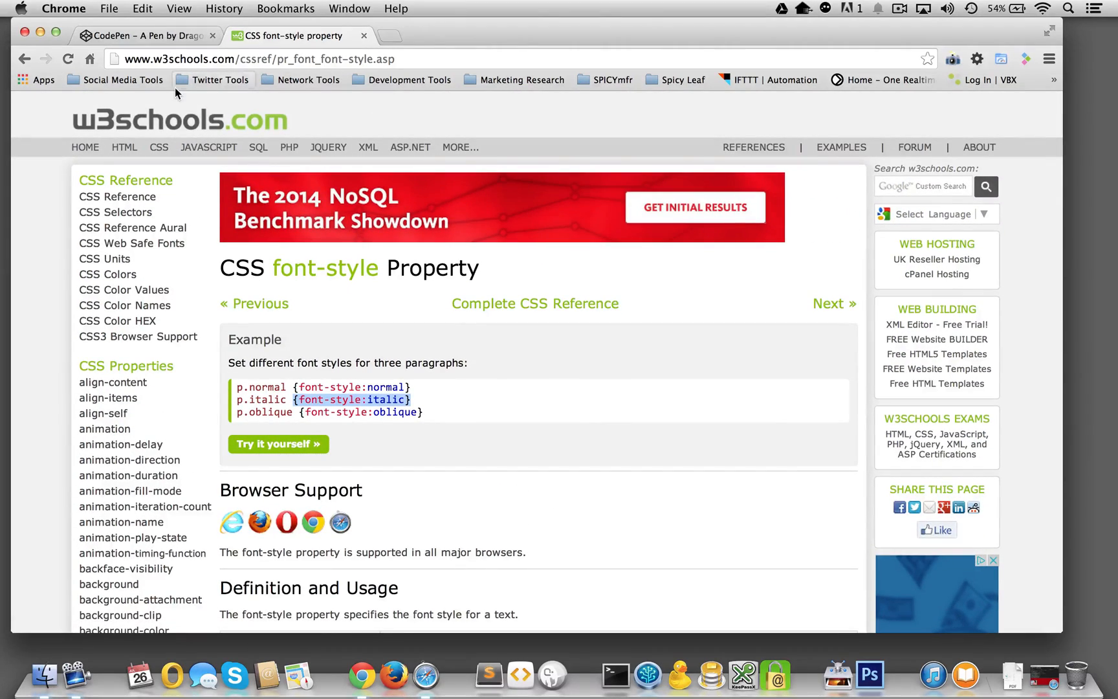
{"action": "scroll", "scroll_direction": "down", "scroll_amount": 3}
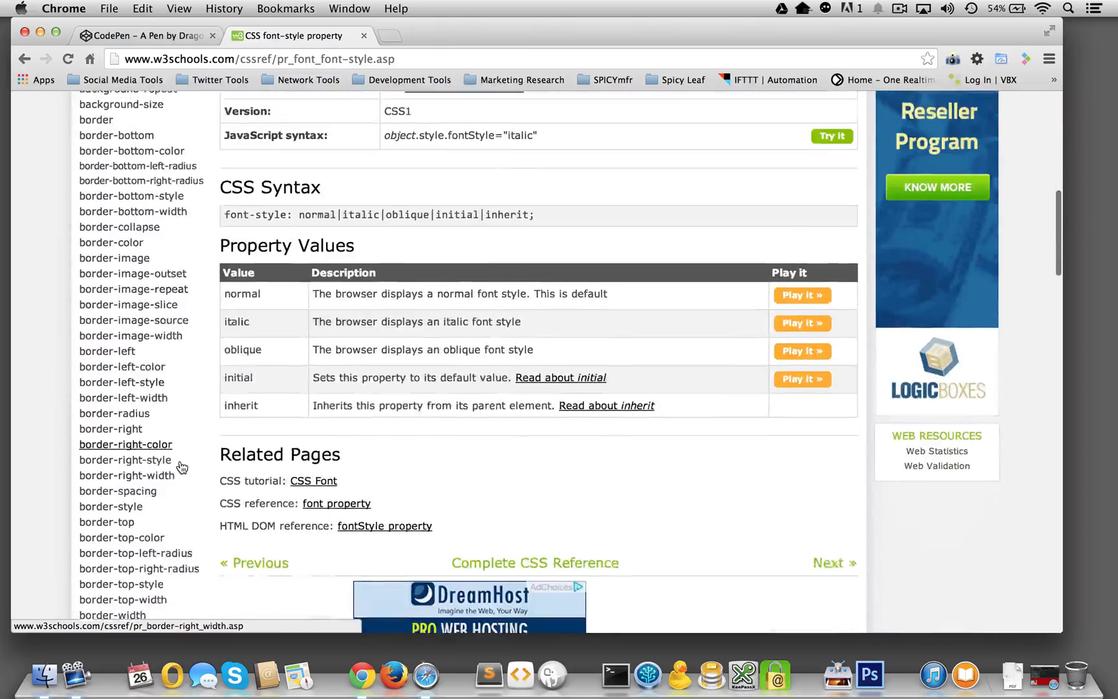
{"action": "scroll", "scroll_direction": "up", "scroll_amount": 3}
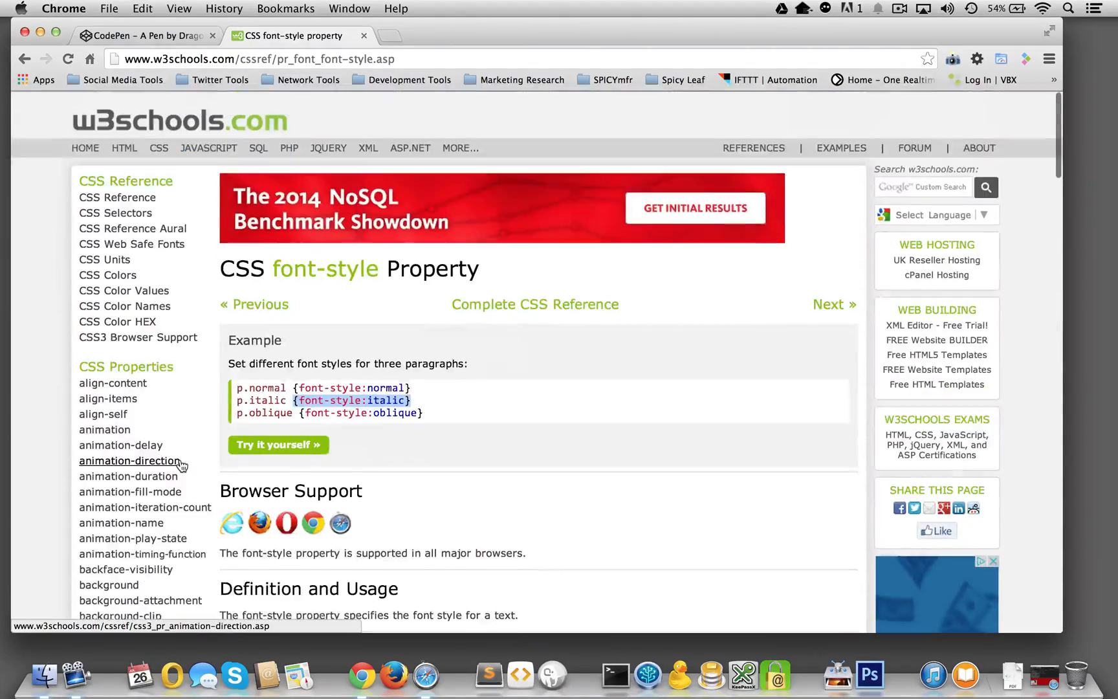
{"action": "scroll", "scroll_direction": "down", "scroll_amount": 3}
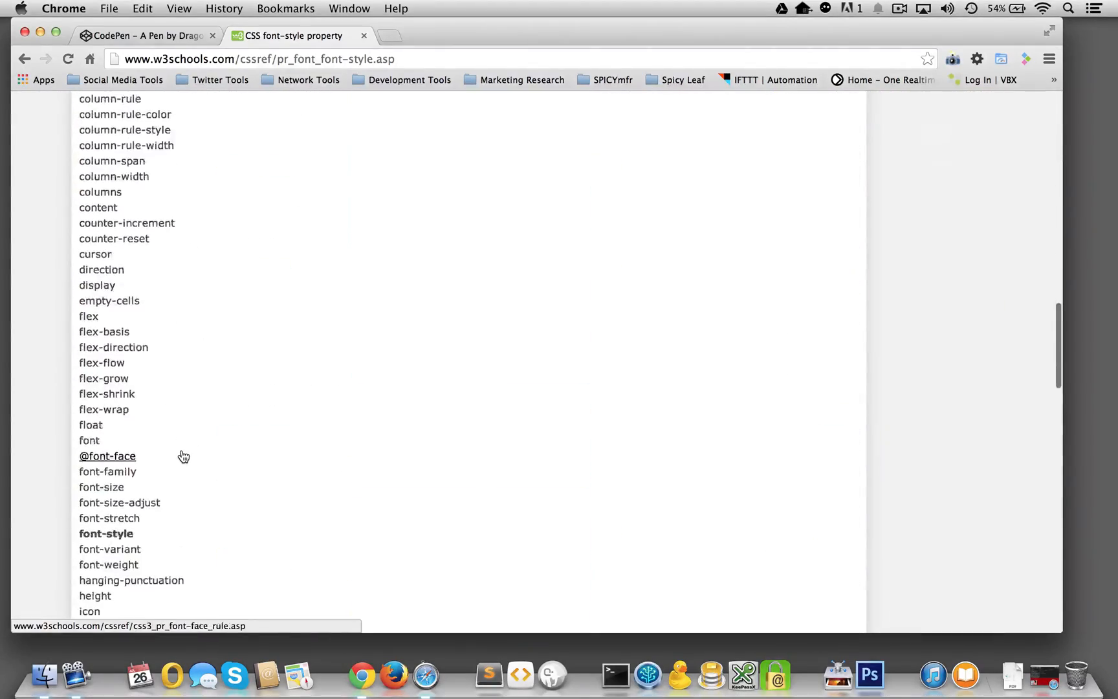
{"action": "scroll", "scroll_direction": "down", "scroll_amount": 3}
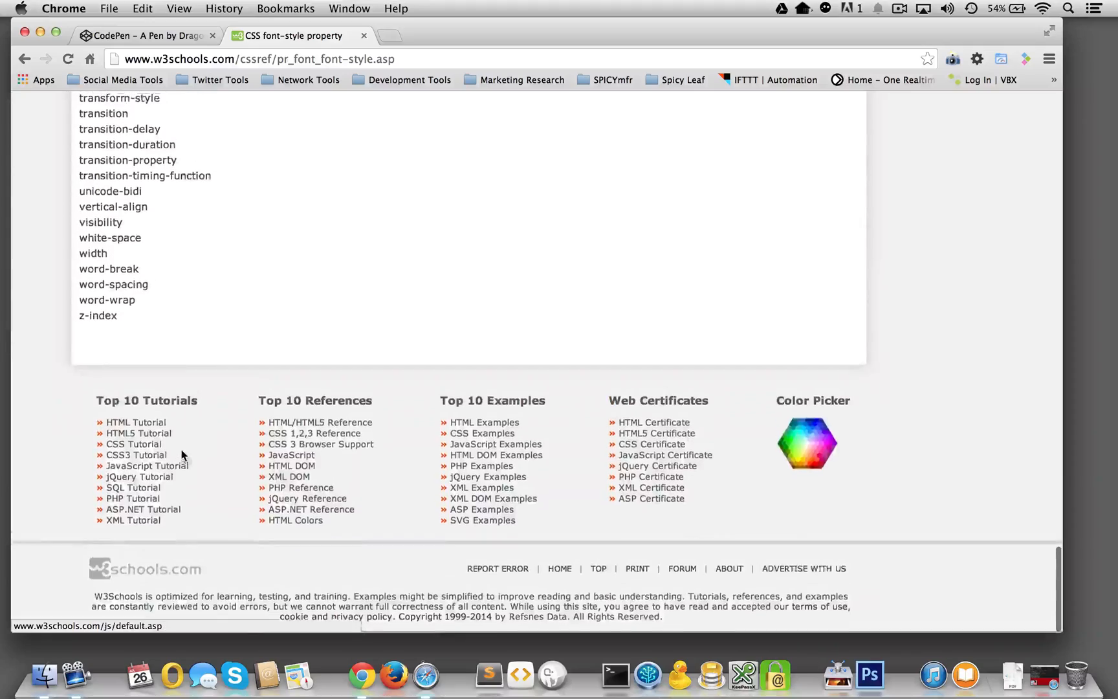
{"action": "scroll", "scroll_direction": "up", "scroll_amount": 3}
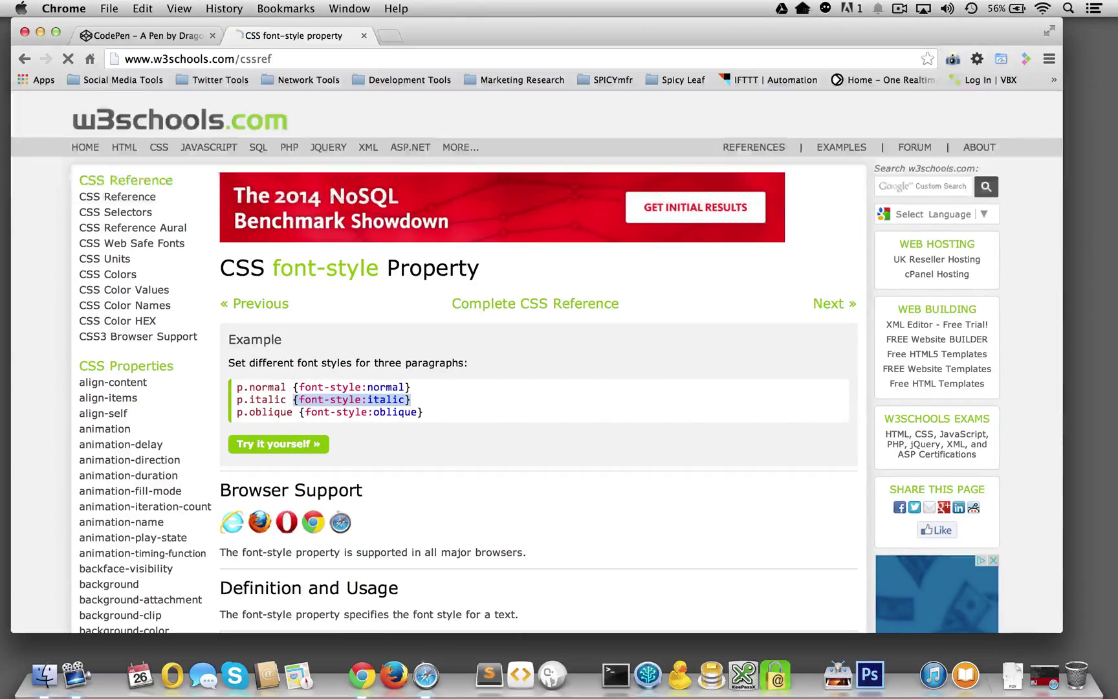
Open the Complete CSS Reference, browse its property list, and go to the border page
{"action": "left_click", "coordinate": [534, 303]}
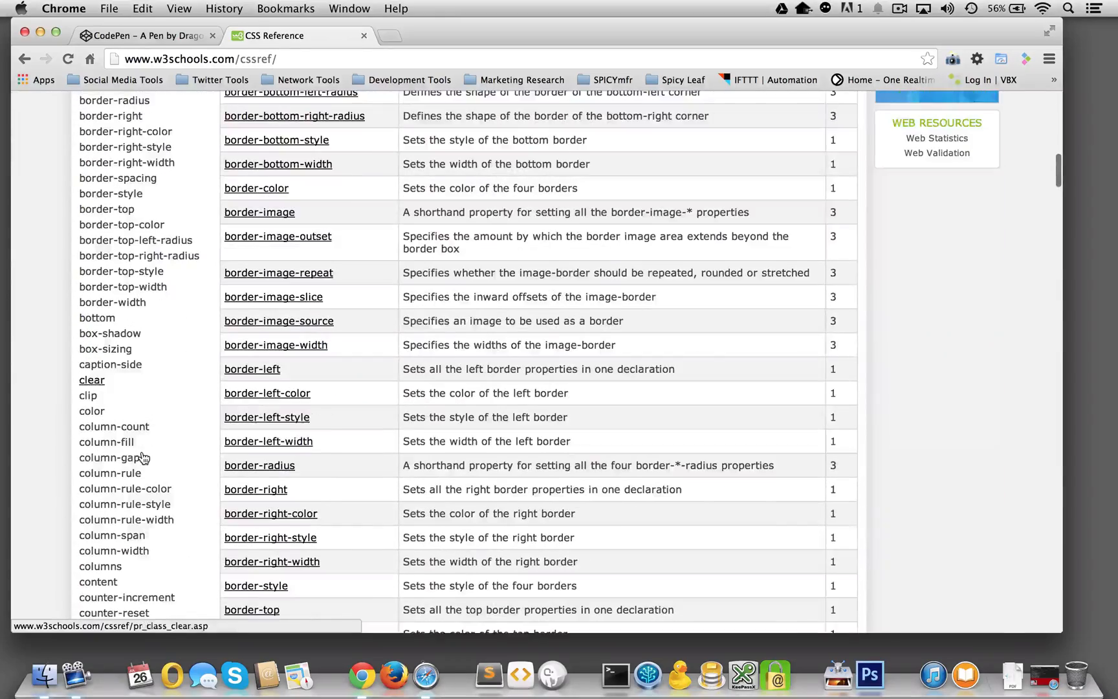
{"action": "scroll", "scroll_direction": "down", "scroll_amount": 3}
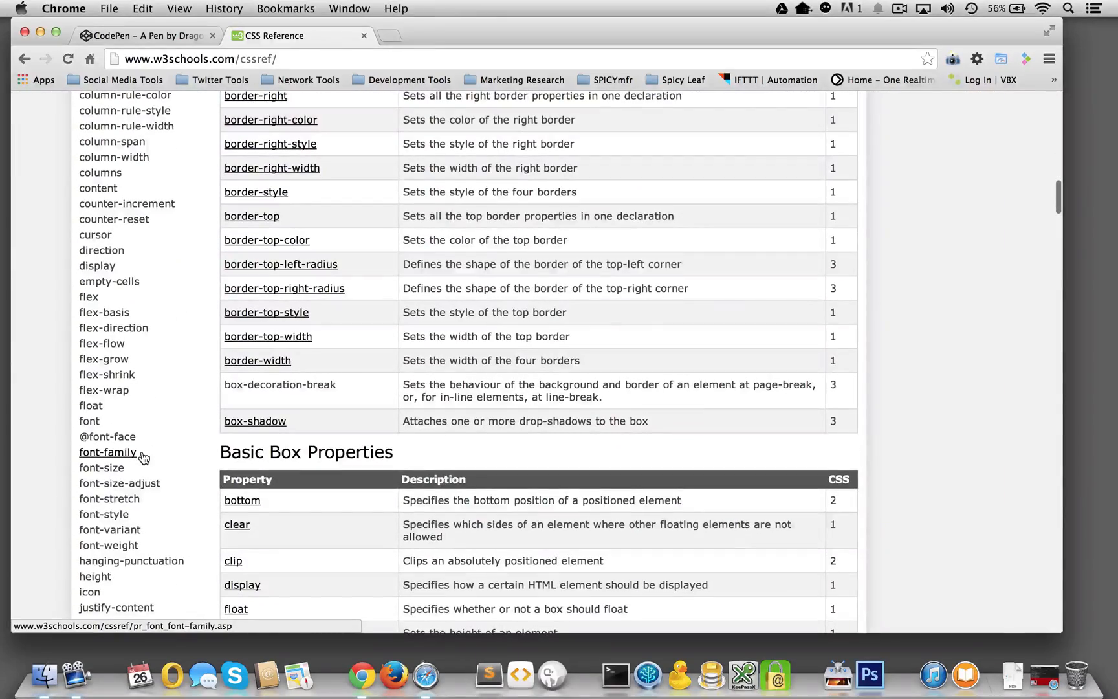
{"action": "scroll", "scroll_direction": "down", "scroll_amount": 3}
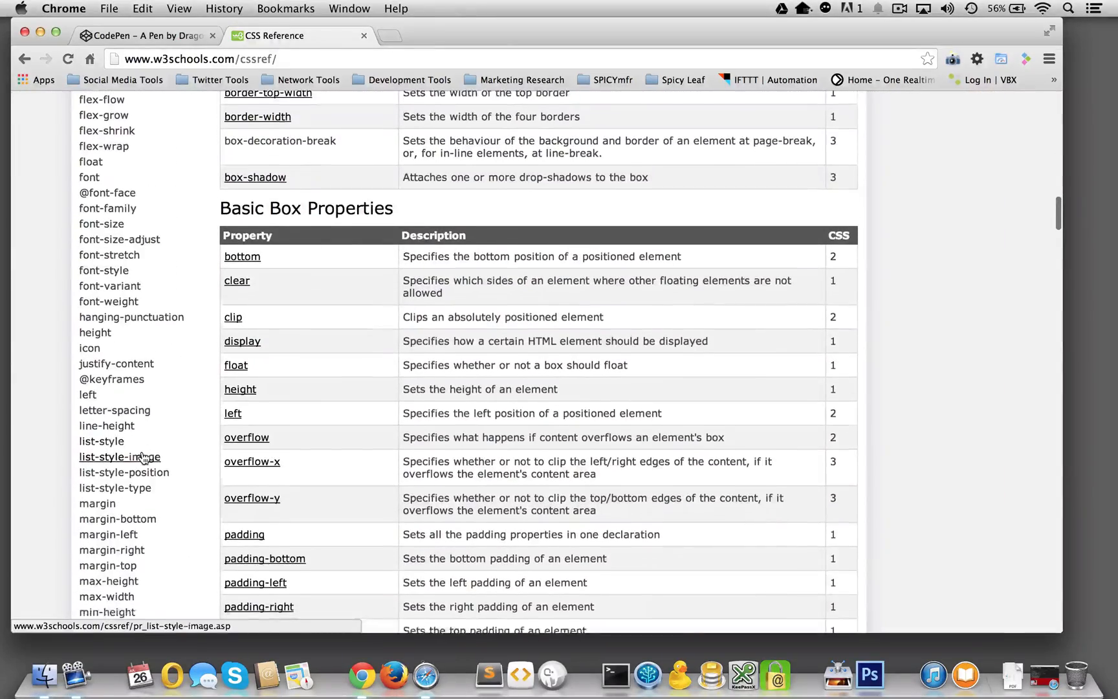
{"action": "scroll", "scroll_direction": "up", "scroll_amount": 3}
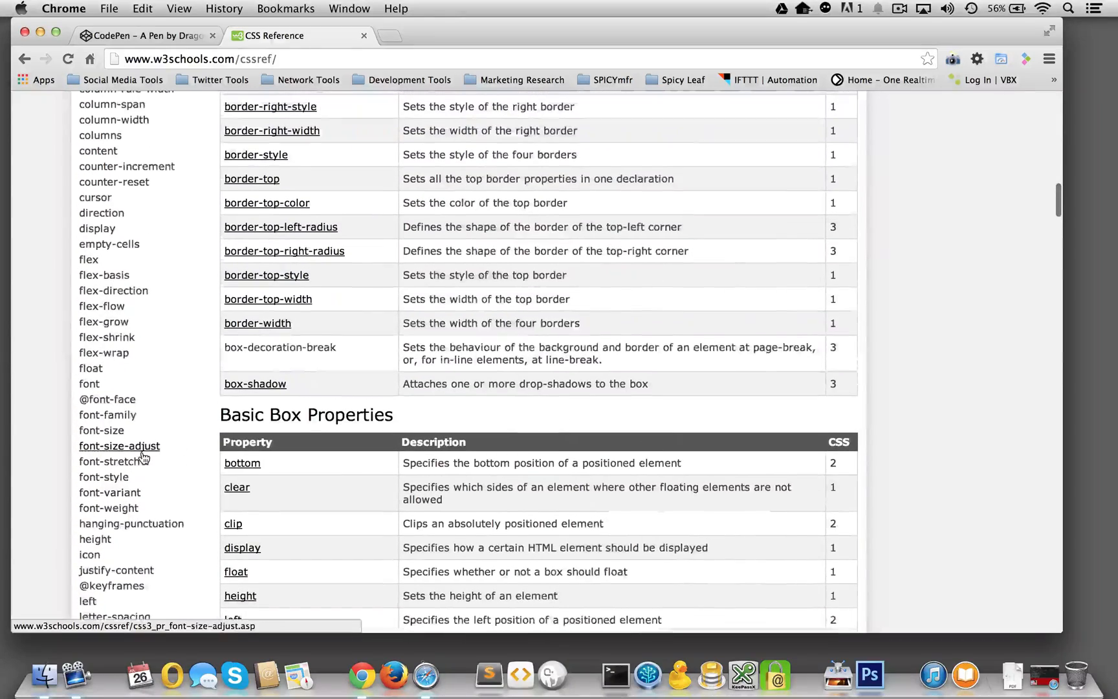
{"action": "mouse_move", "coordinate": [107, 508]}
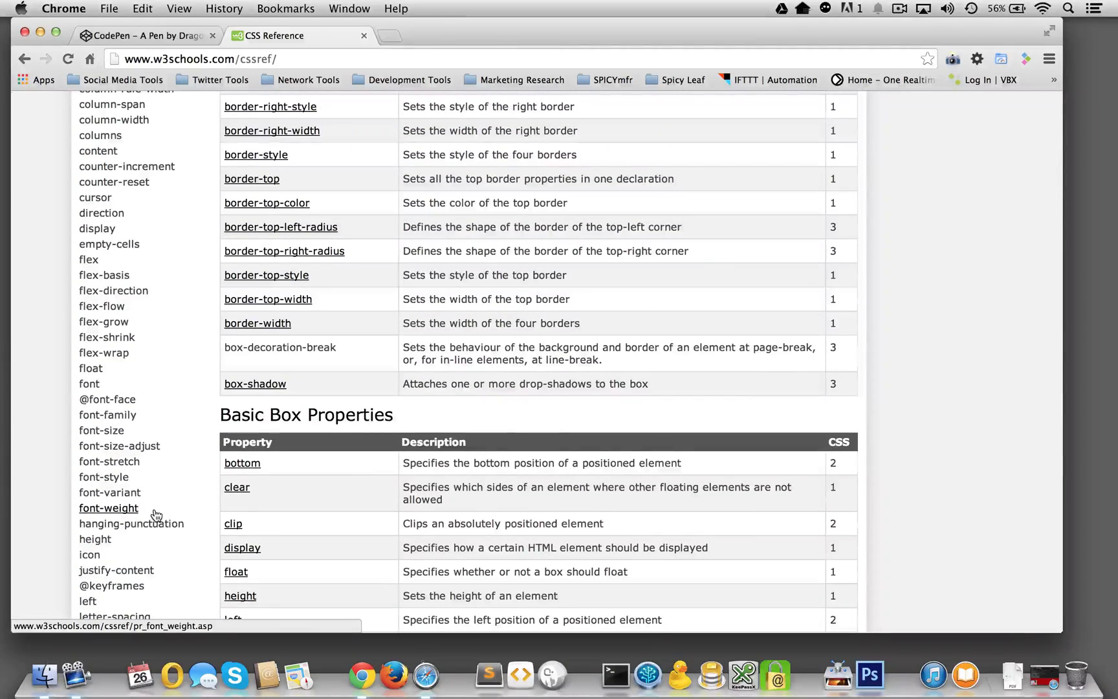
{"action": "scroll", "scroll_direction": "down", "scroll_amount": 3}
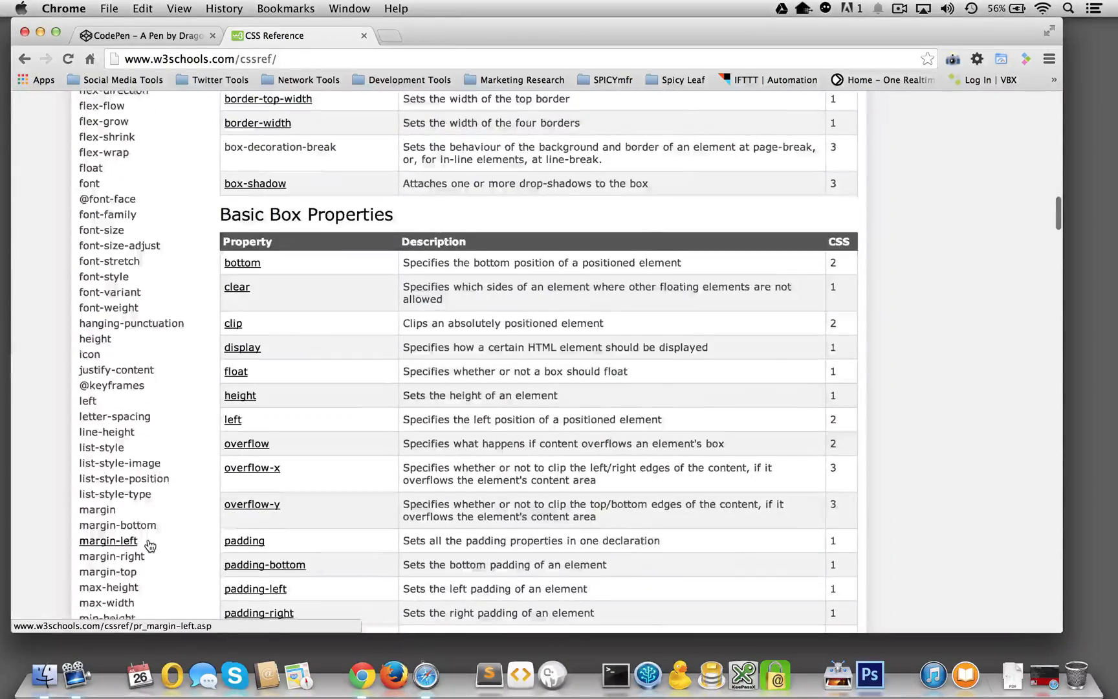
{"action": "scroll", "scroll_direction": "up", "scroll_amount": 3}
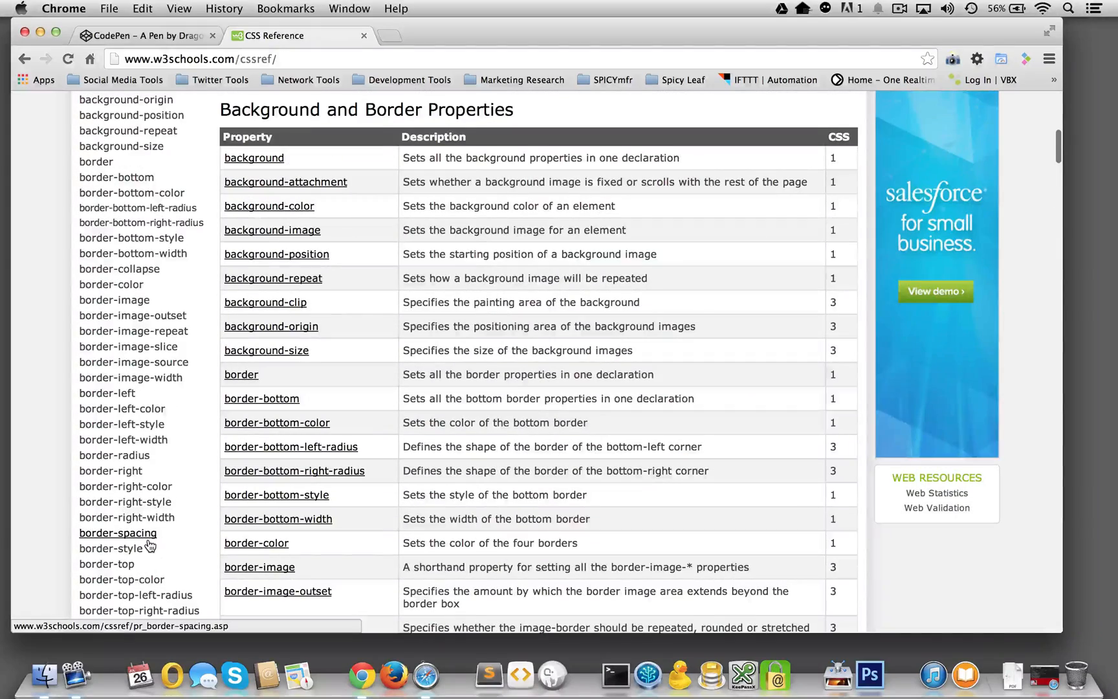
{"action": "mouse_move", "coordinate": [119, 268]}
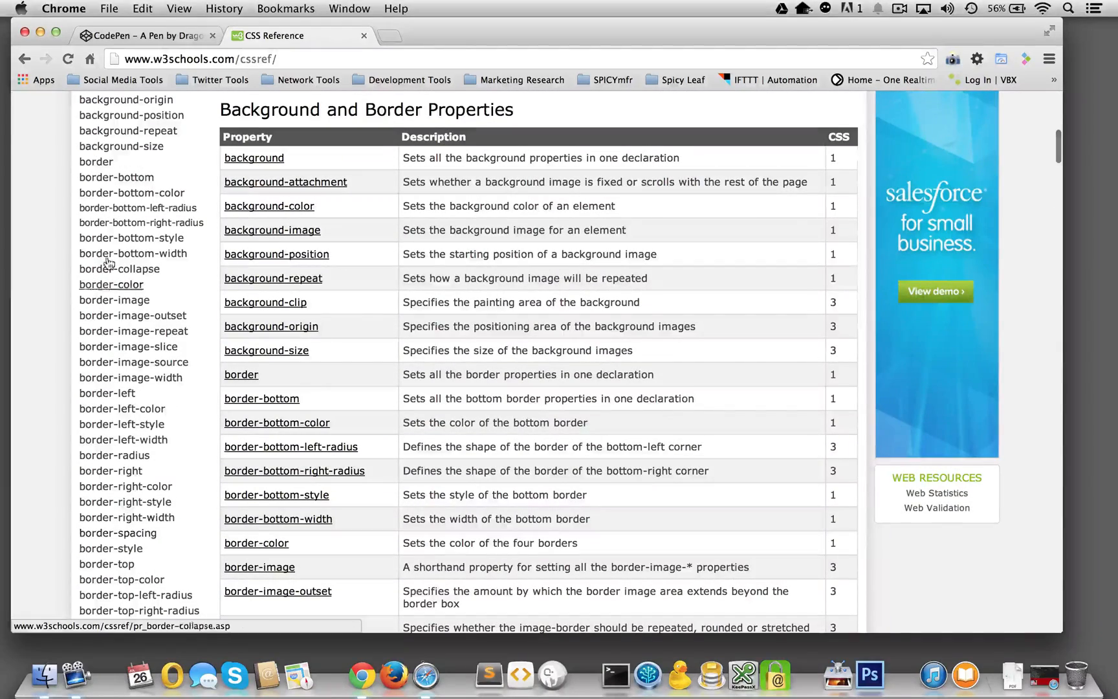
{"action": "left_click", "coordinate": [242, 375]}
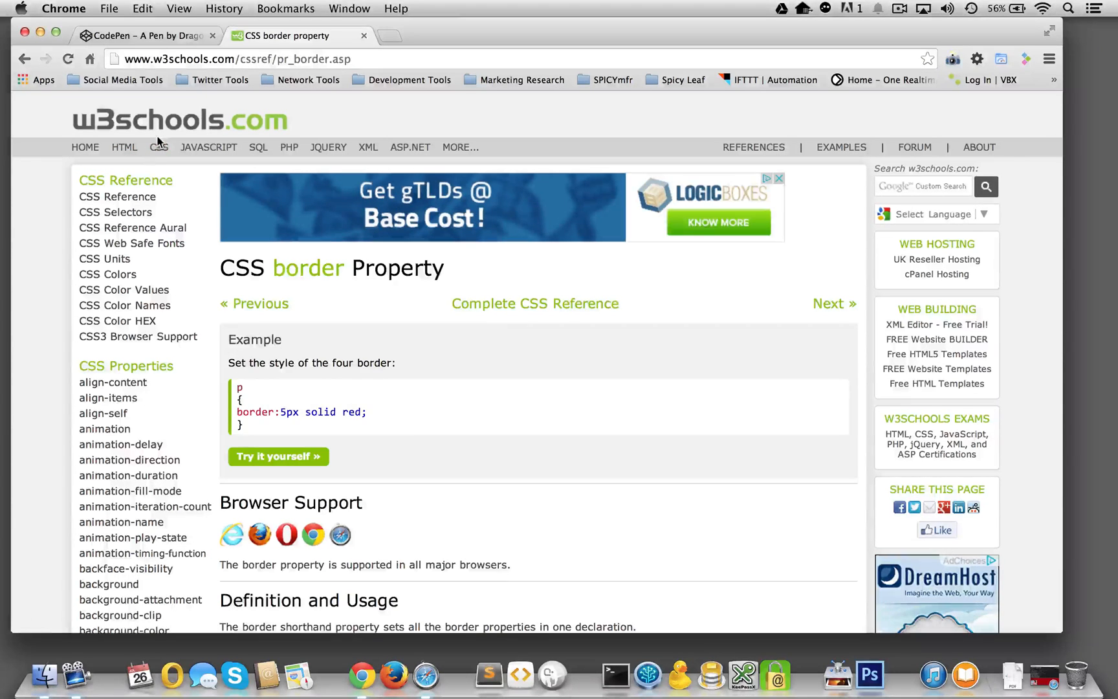
Go to CSS Gradients and find the top-to-bottom linear-gradient(red, blue) example
{"action": "left_click", "coordinate": [158, 147]}
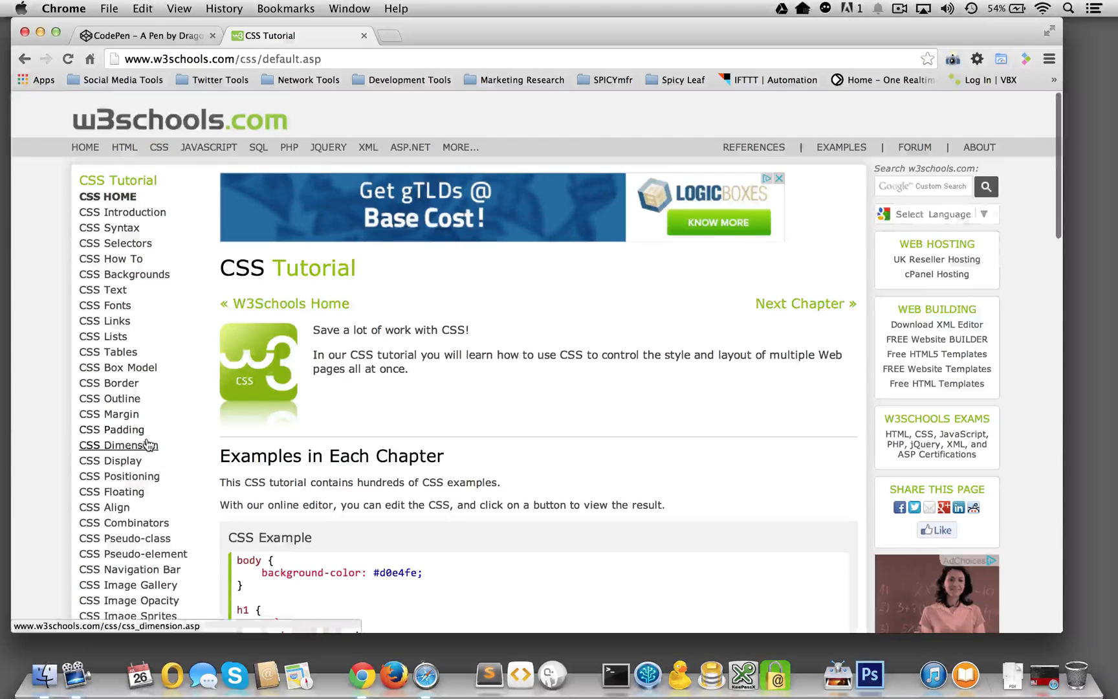
{"action": "scroll", "scroll_direction": "down", "scroll_amount": 3}
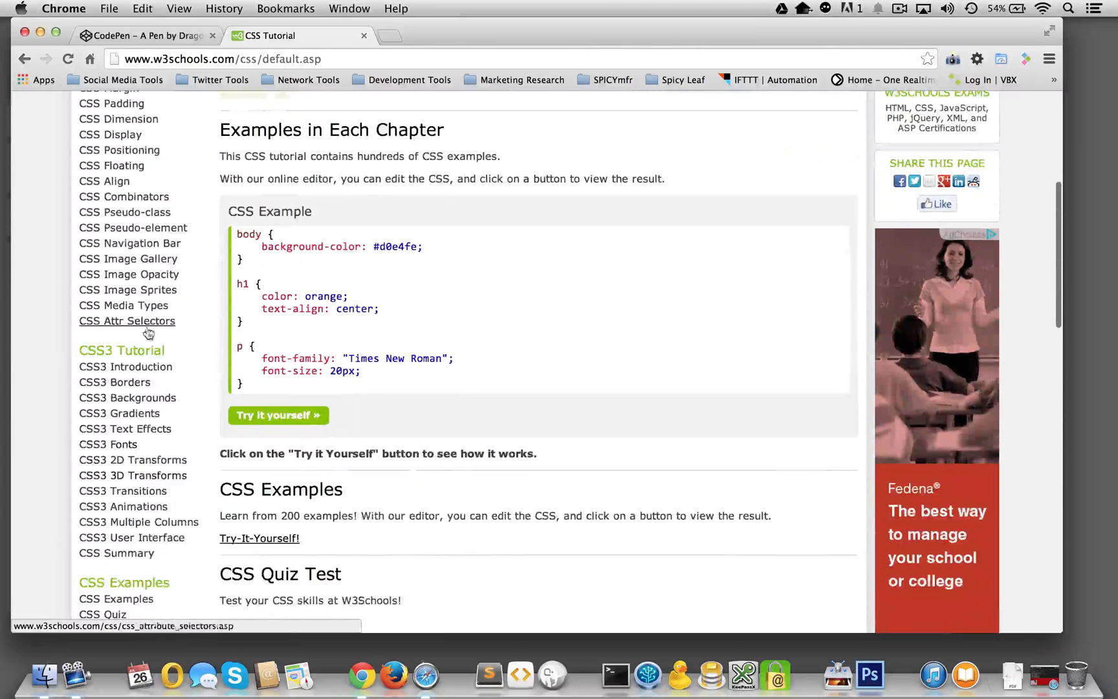
{"action": "mouse_move", "coordinate": [125, 366]}
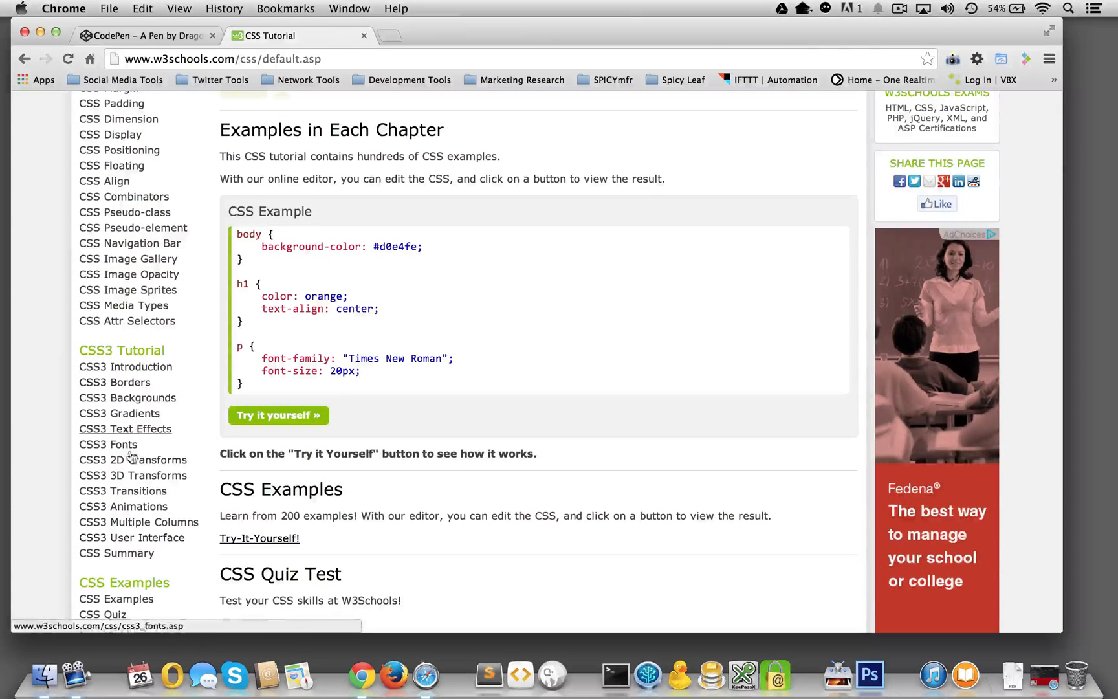
{"action": "mouse_move", "coordinate": [119, 413]}
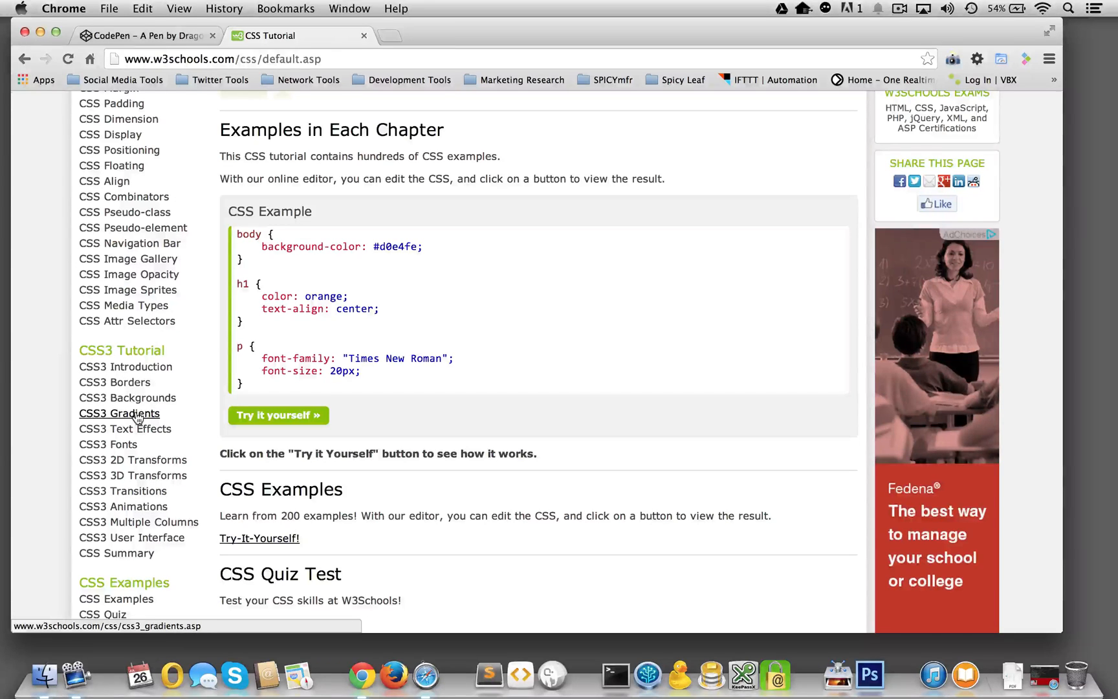
{"action": "left_click", "coordinate": [119, 412]}
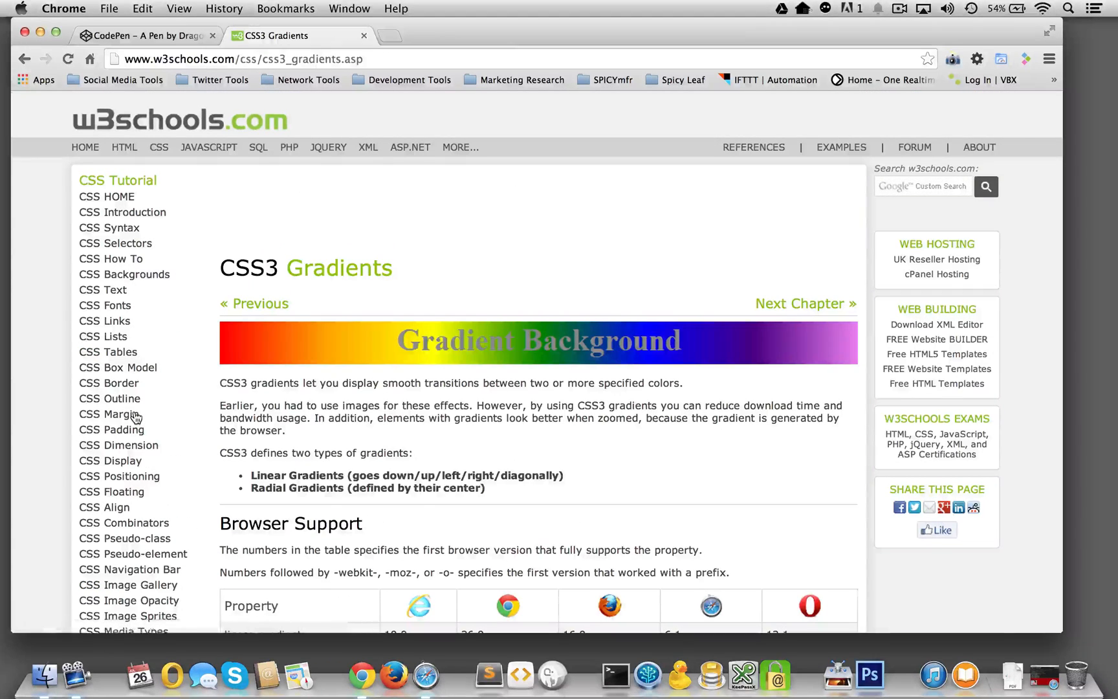
{"action": "scroll", "scroll_direction": "down", "scroll_amount": 3}
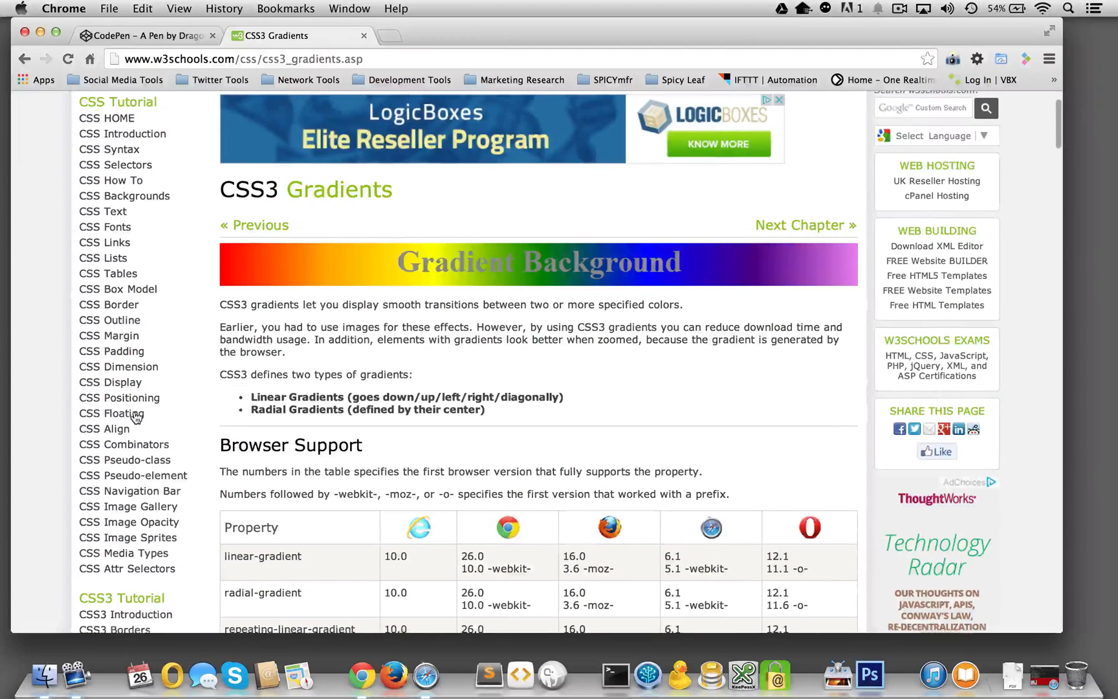
{"action": "scroll", "scroll_direction": "down", "scroll_amount": 3}
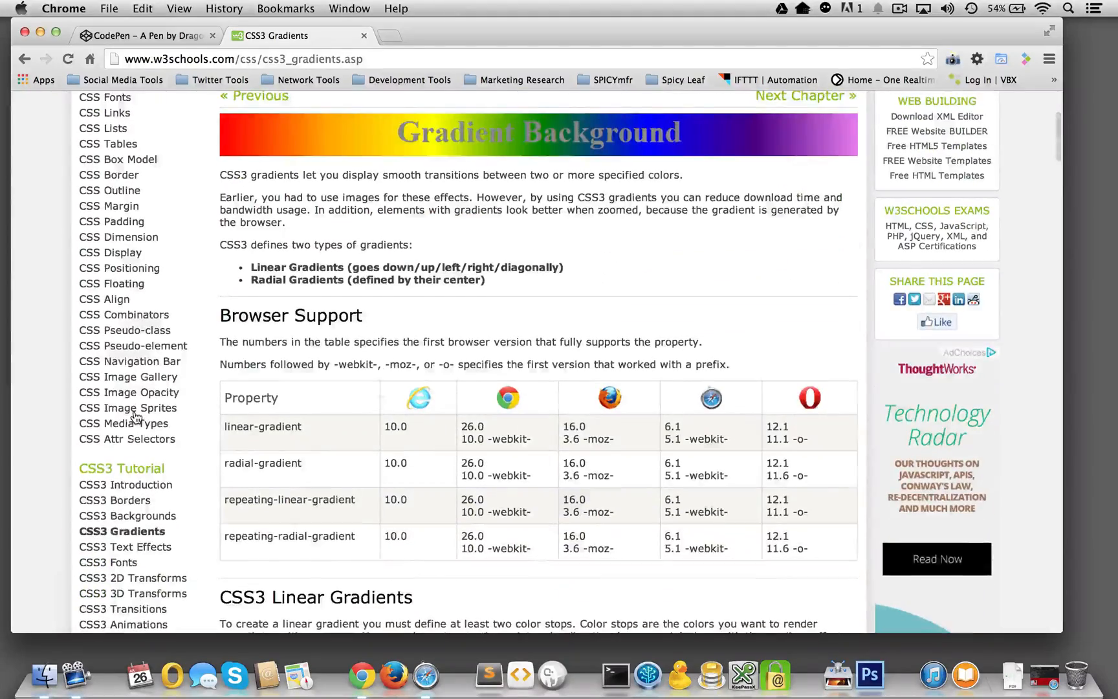
{"action": "scroll", "scroll_direction": "down", "scroll_amount": 3}
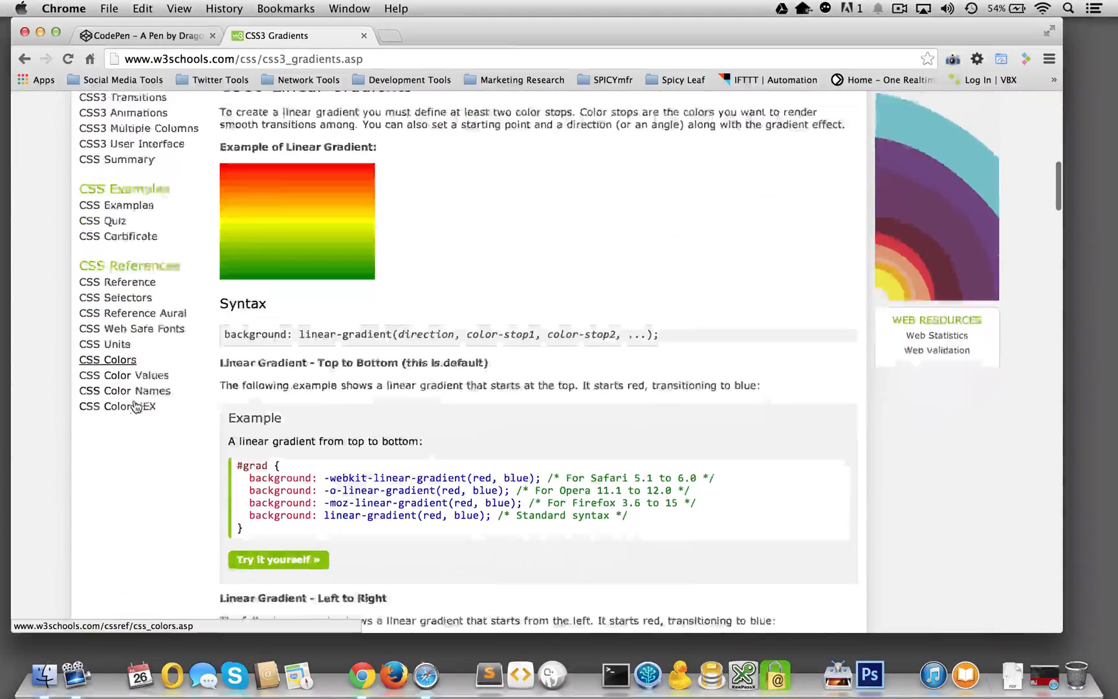
{"action": "scroll", "scroll_direction": "down", "scroll_amount": 3}
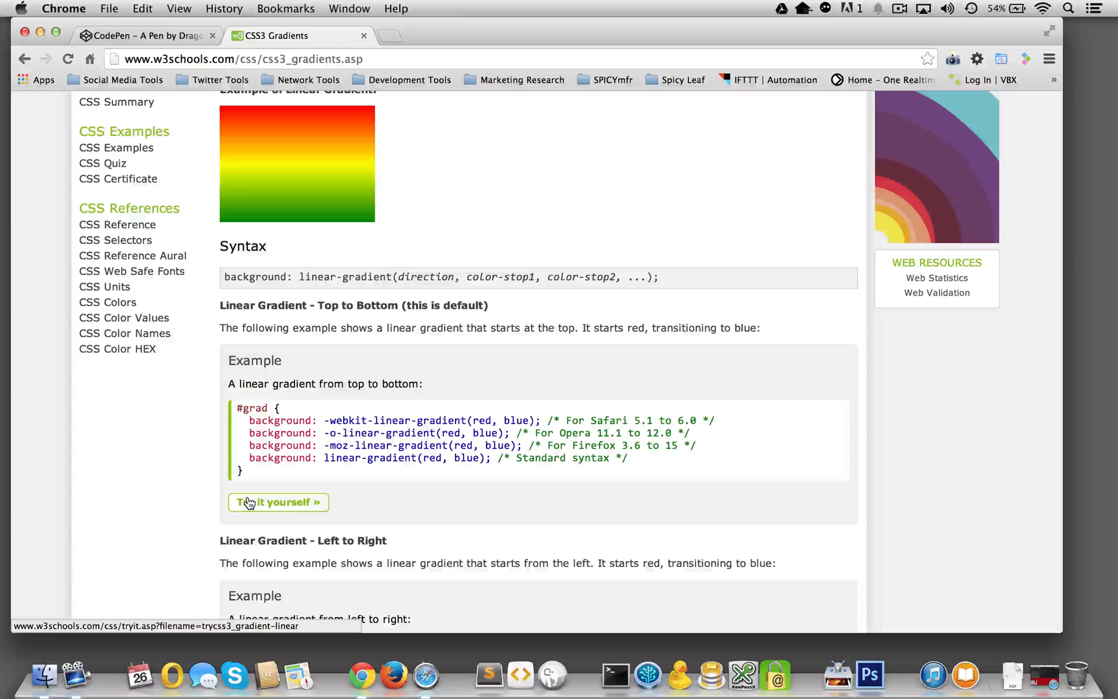
{"action": "mouse_move", "coordinate": [250, 488]}
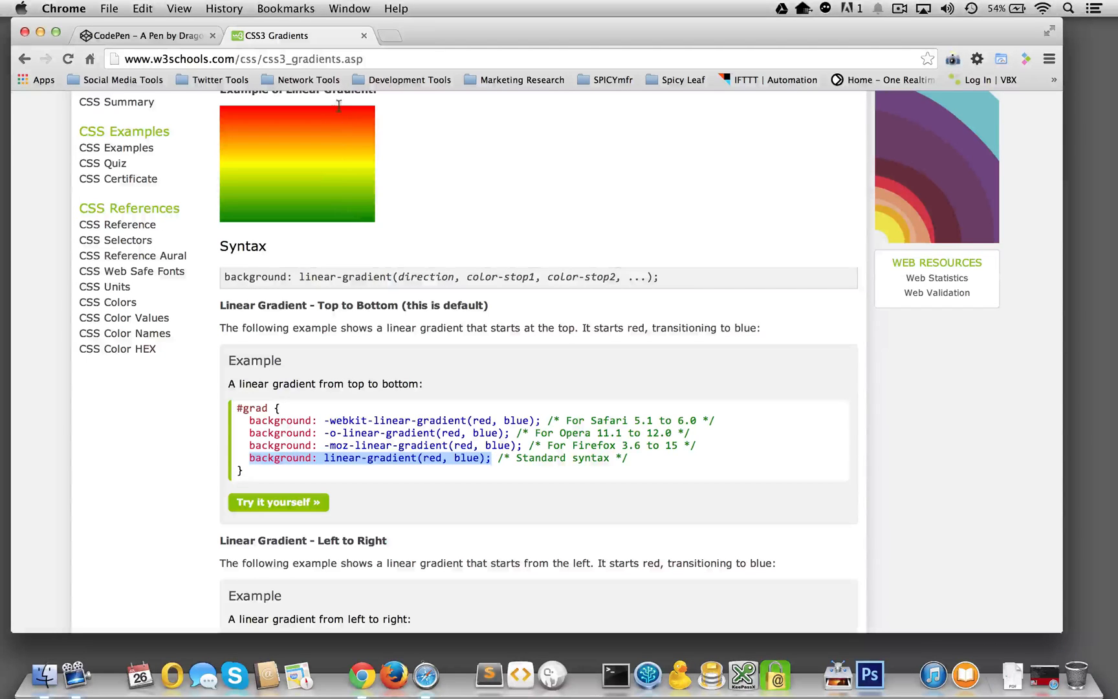
{"action": "scroll", "scroll_direction": "up", "scroll_amount": 3}
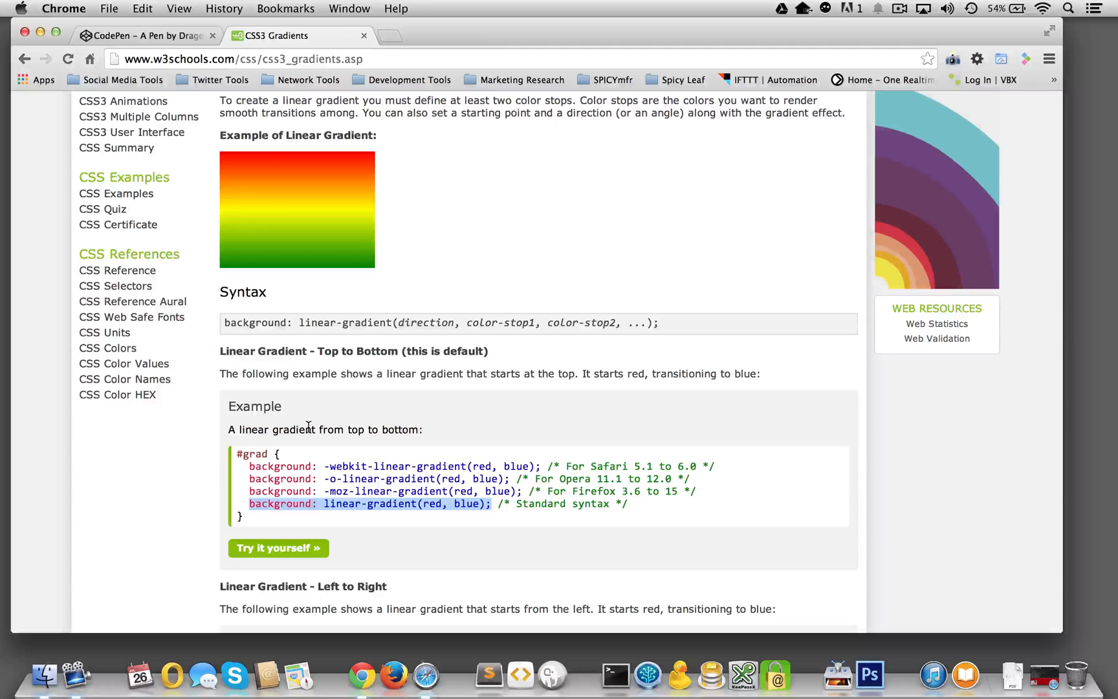
{"action": "mouse_move", "coordinate": [297, 673]}
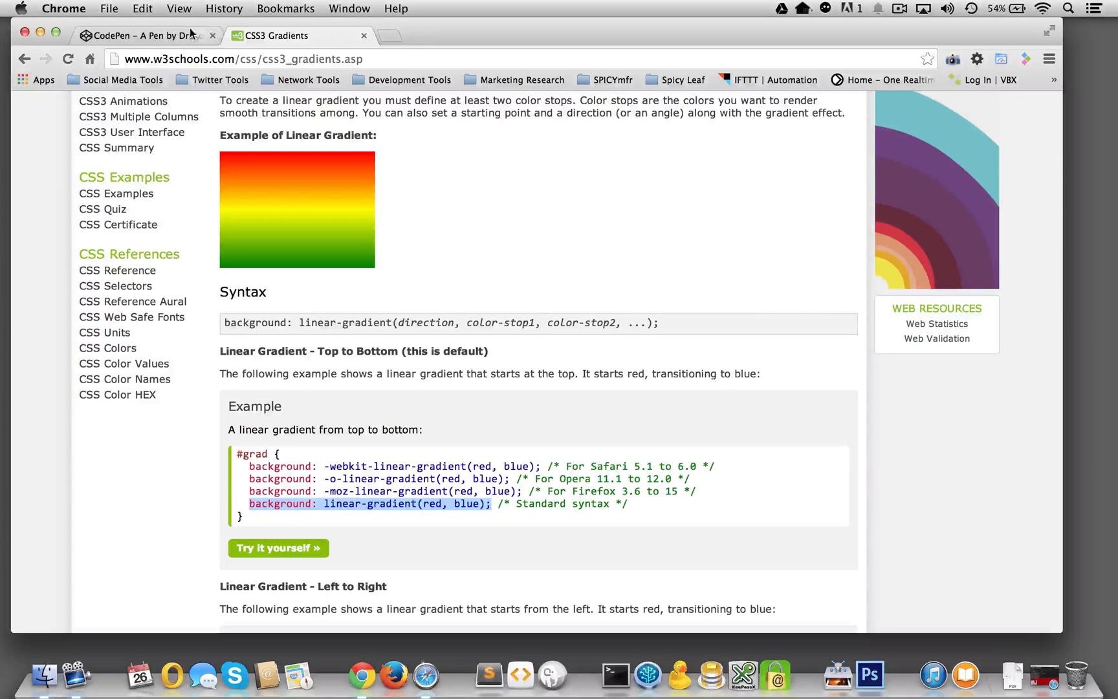
Back in CodePen, add 'background: linear-gradient(red, blue);' to the h1 rule
{"action": "left_click", "coordinate": [143, 35]}
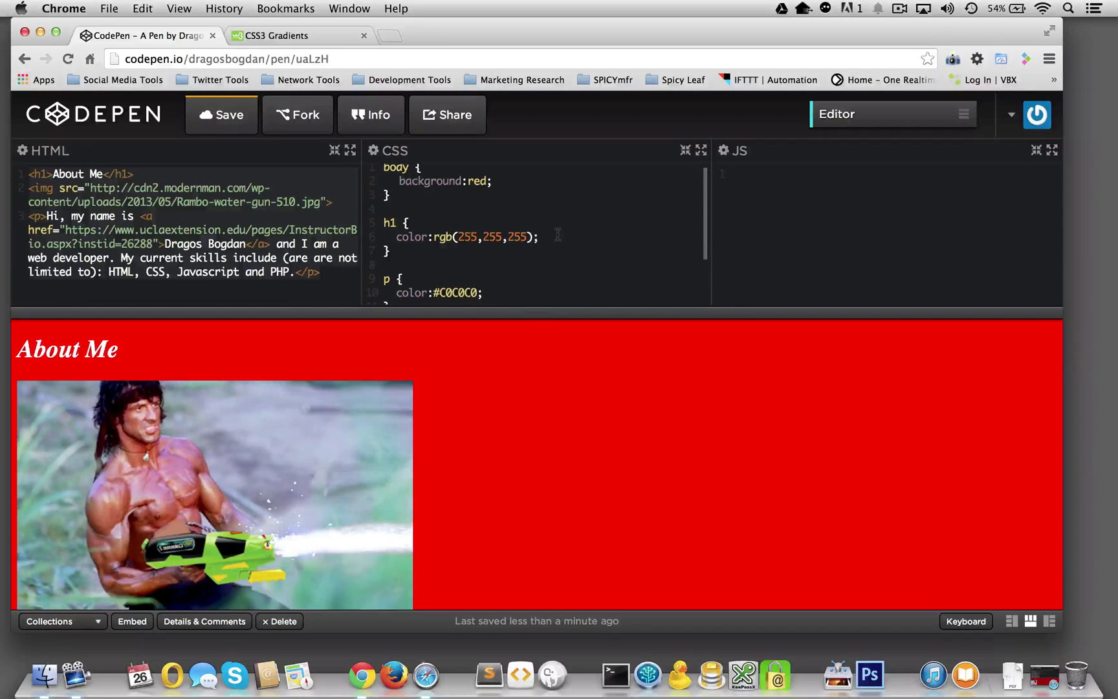
{"action": "type", "text": "background: linear-gradient(red, blue);"}
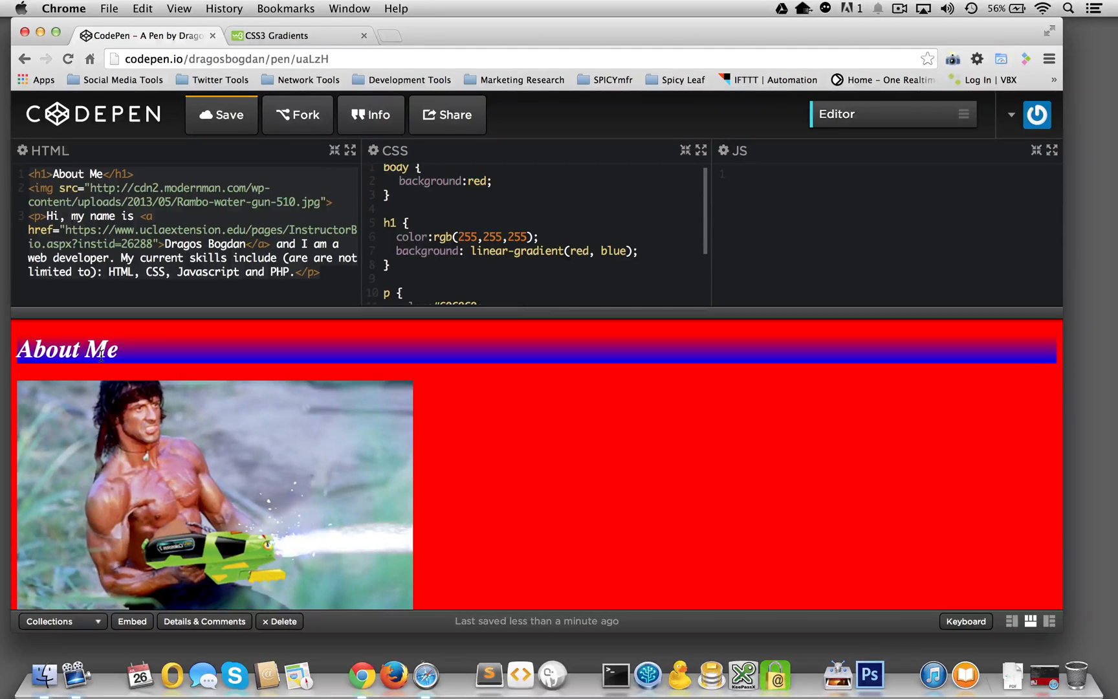
{"action": "left_click", "coordinate": [634, 250]}
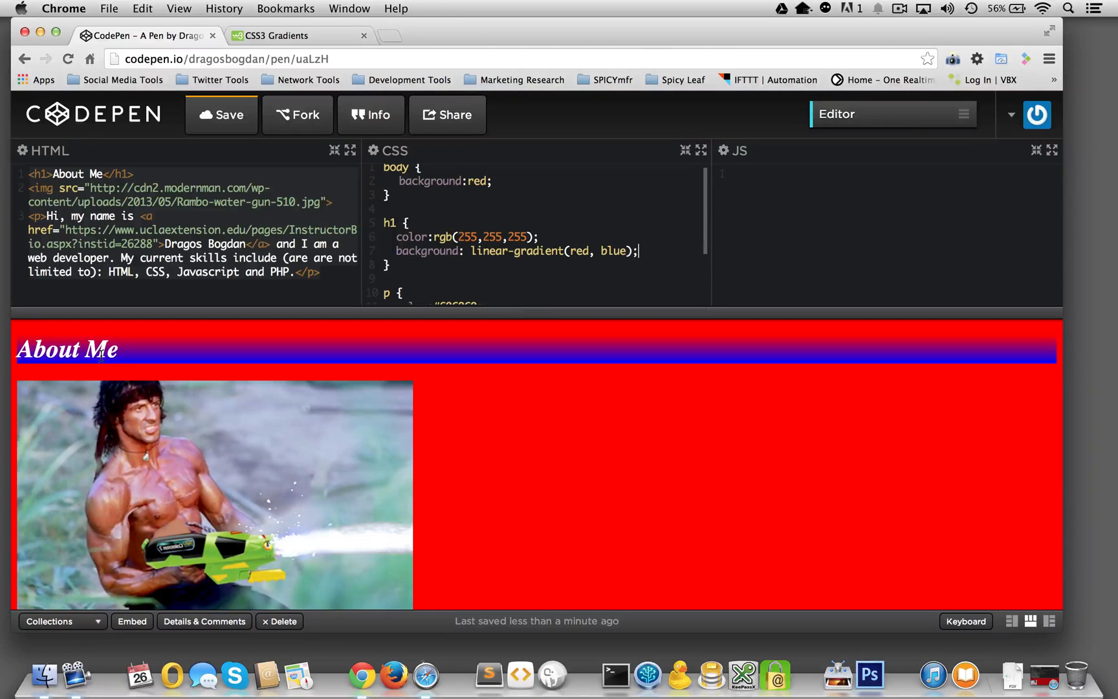
{"action": "mouse_move", "coordinate": [518, 221]}
{"action": "type", "text": "I LOVE linear-gradient"}
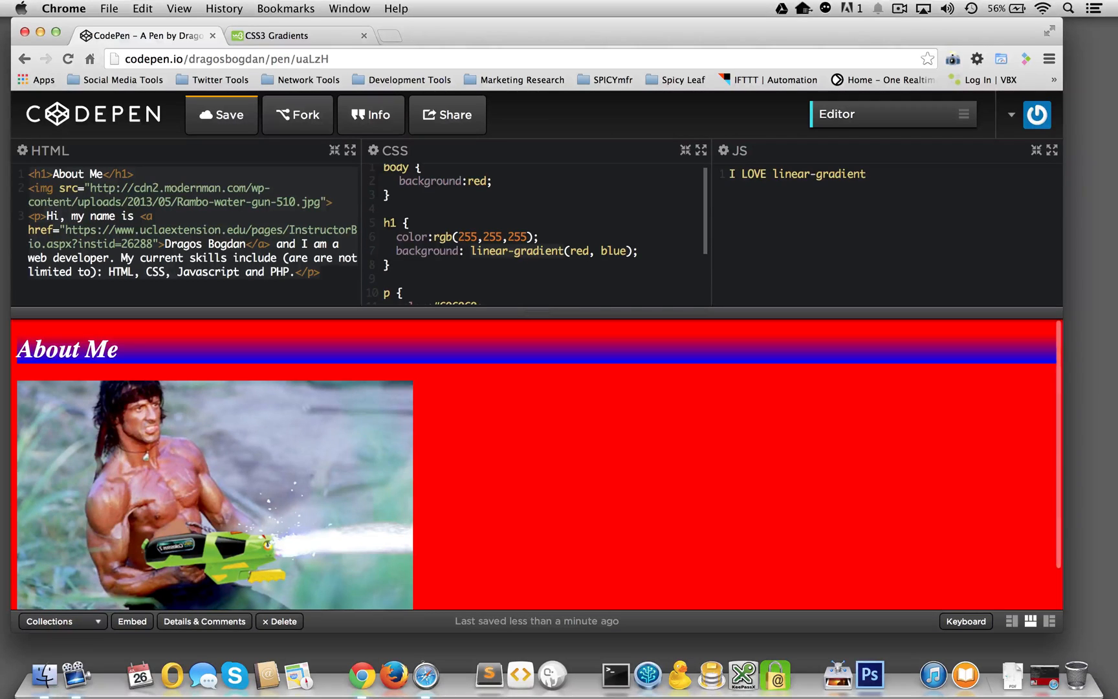
{"action": "type", "text": "!"}
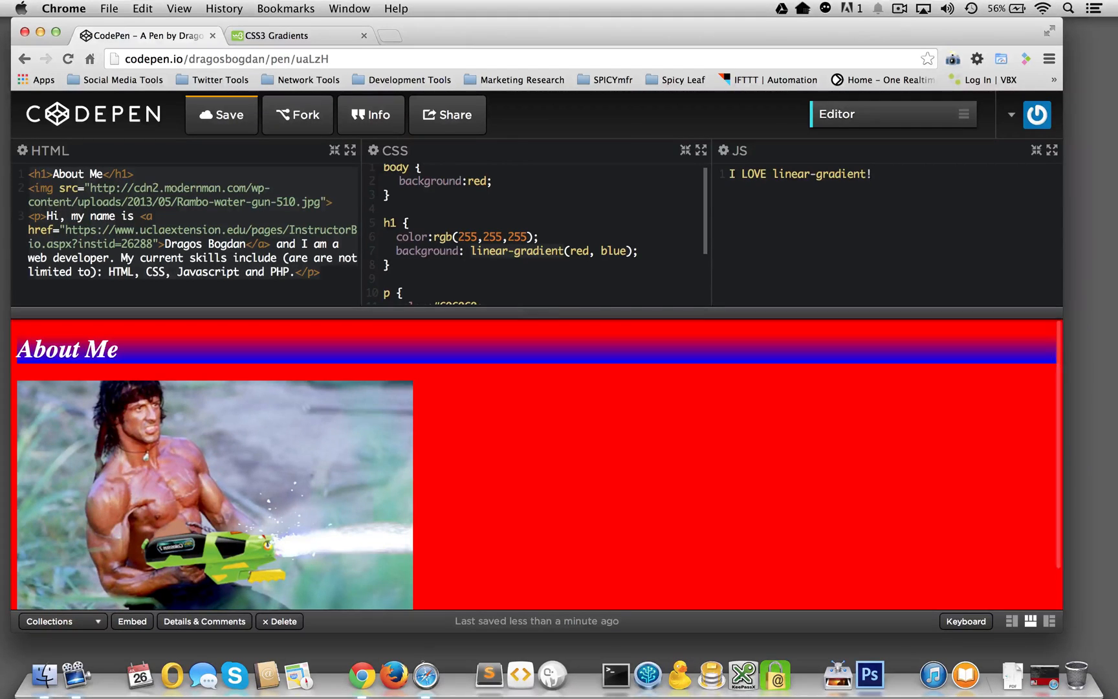
{"action": "left_click", "coordinate": [873, 174]}
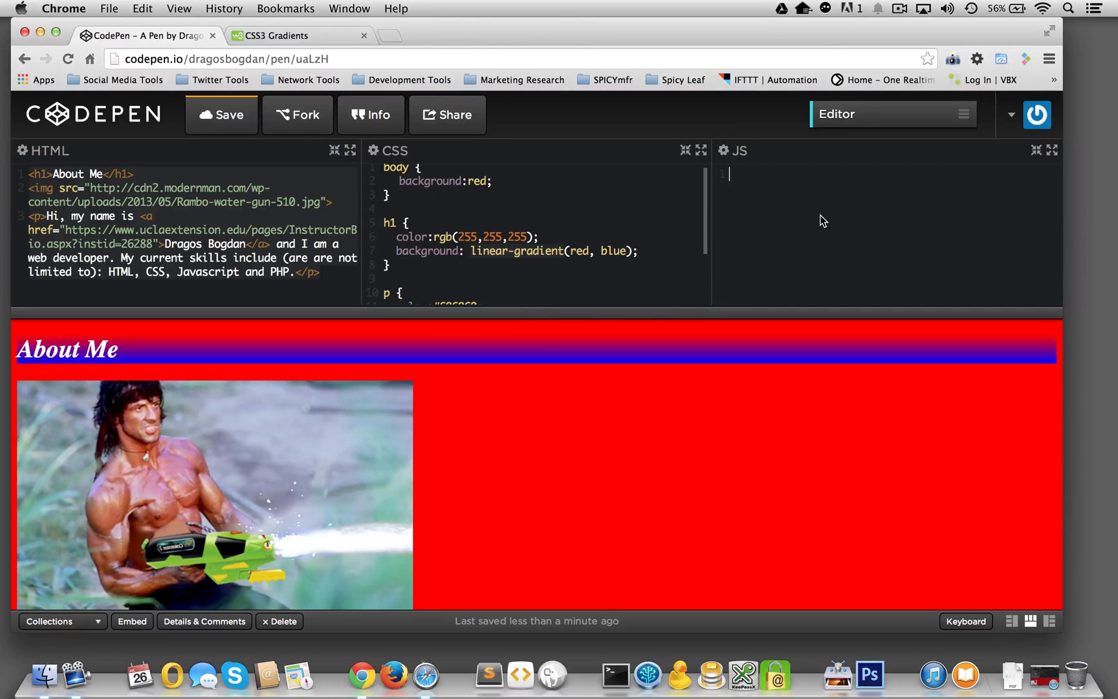
Write alert("I LOVE linear-gradient!") in the JS panel, dismissing each alert popup
{"action": "type", "text": "al"}
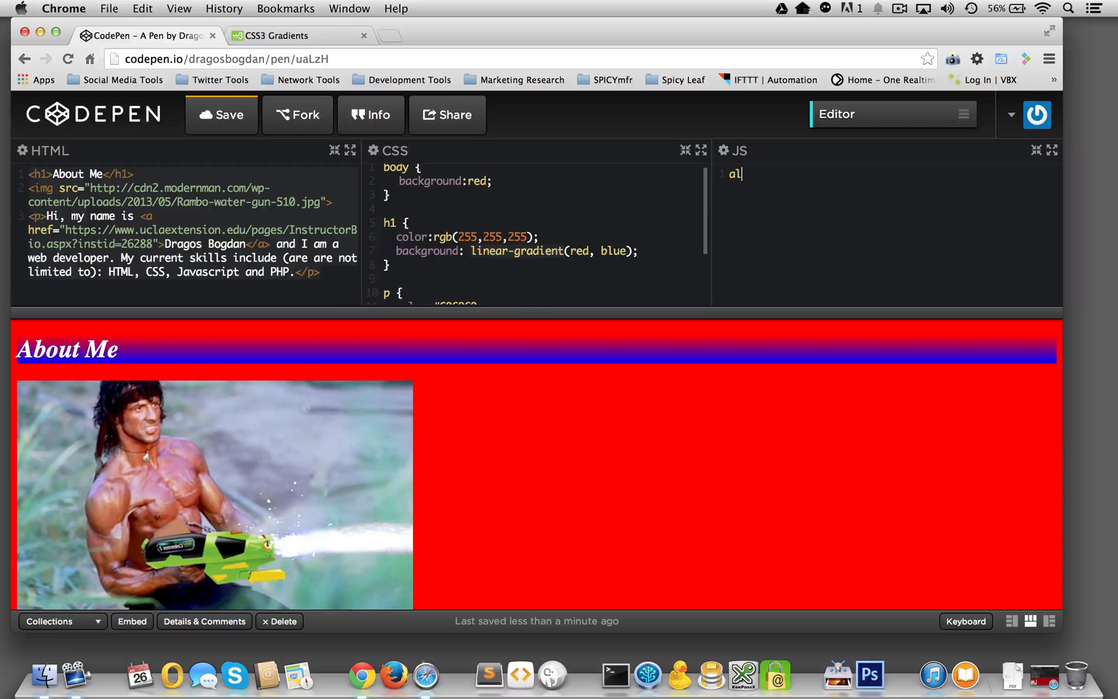
{"action": "type", "text": "ert"}
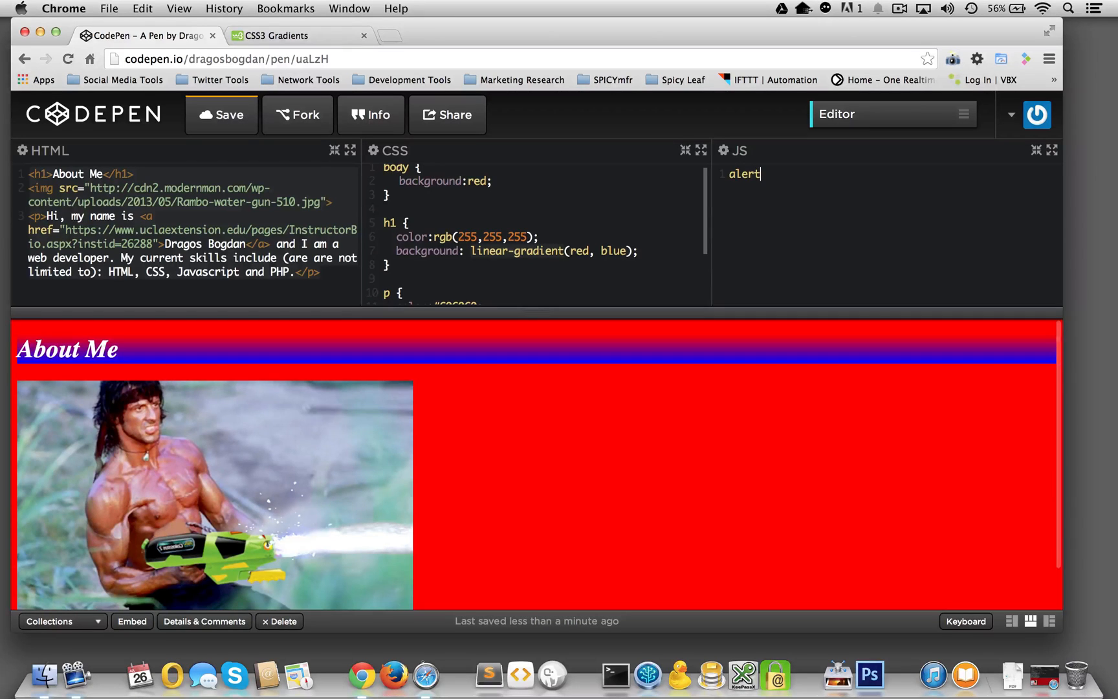
{"action": "type", "text": "();"}
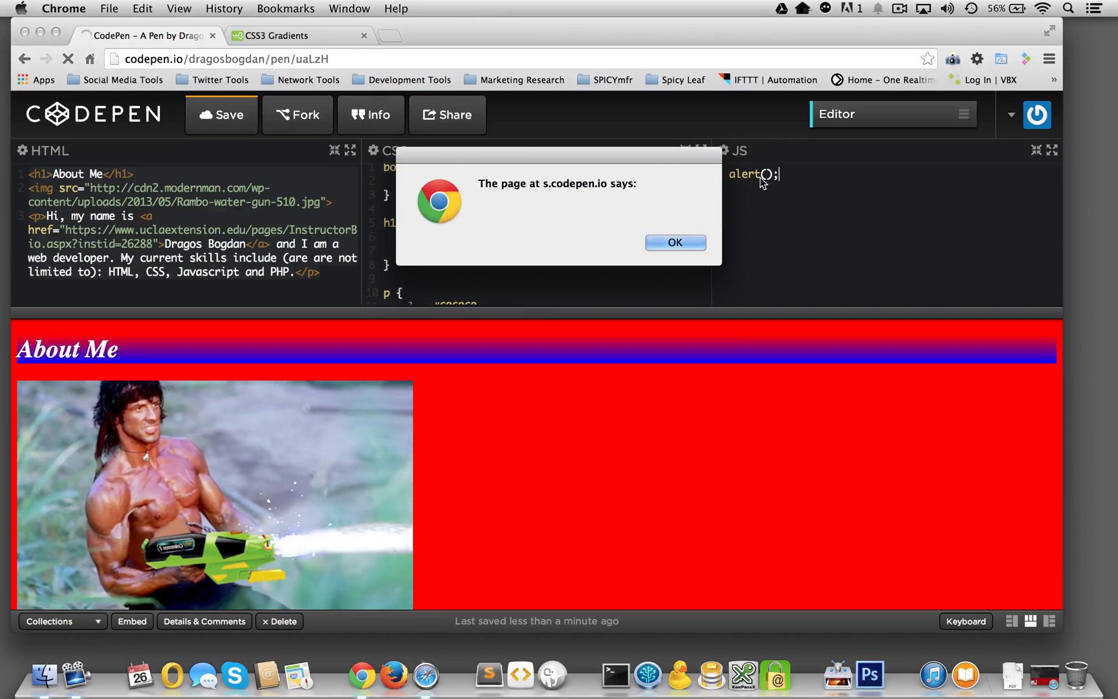
{"action": "left_click", "coordinate": [674, 243]}
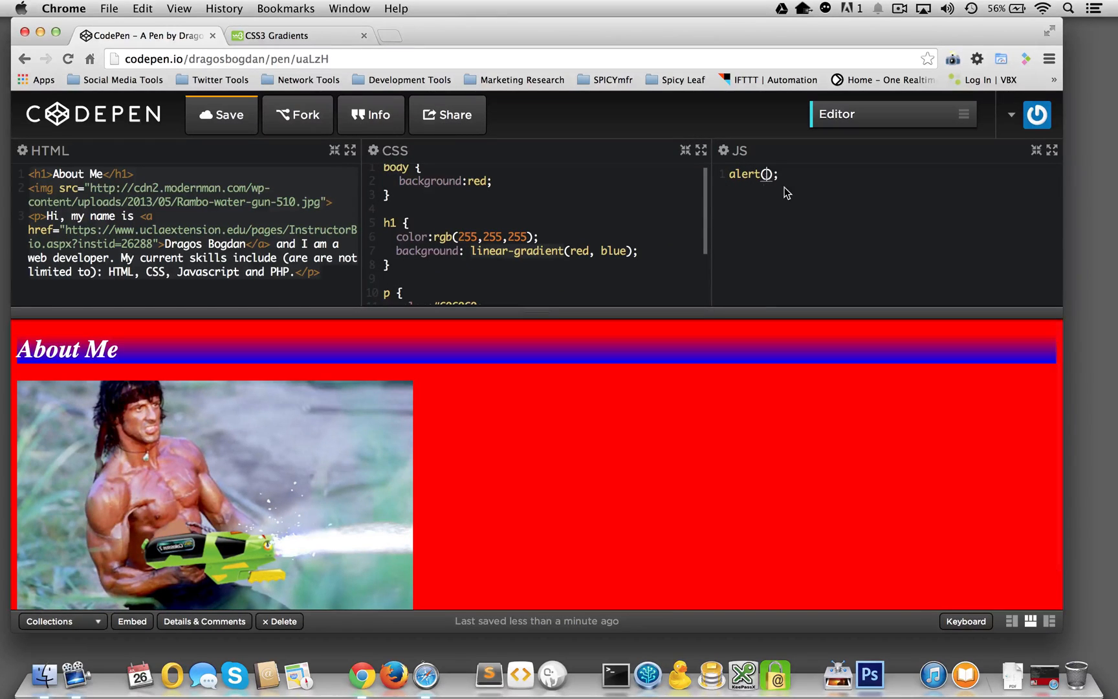
{"action": "type", "text": "\"\""}
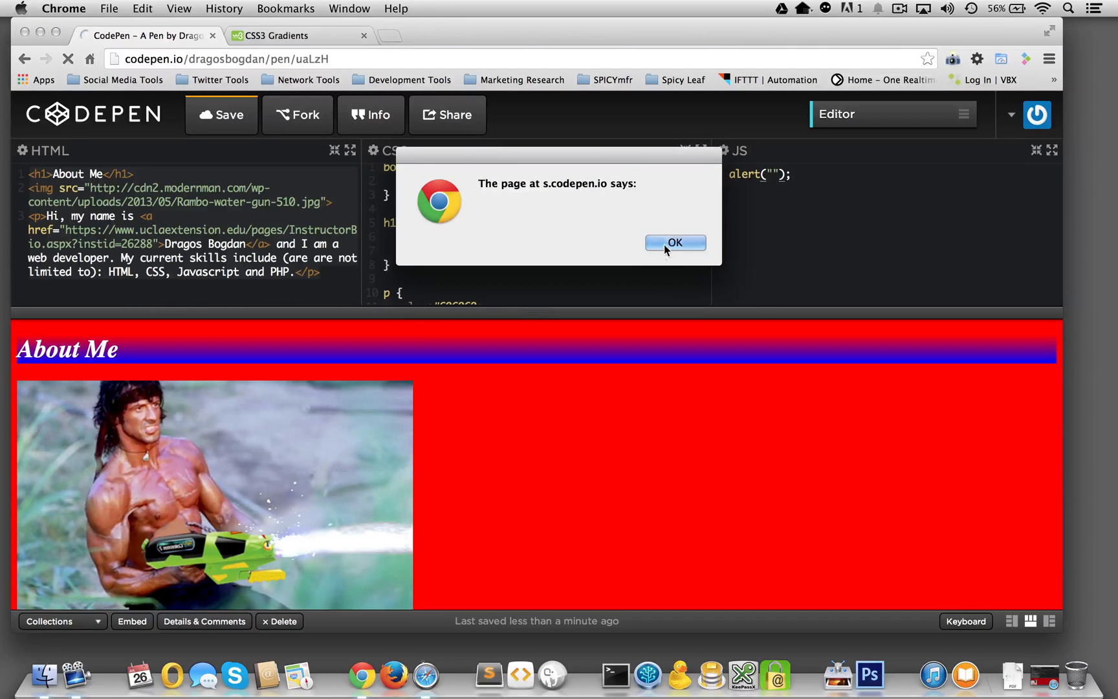
{"action": "left_click", "coordinate": [673, 243]}
{"action": "type", "text": "I LOVE linear-gradient!"}
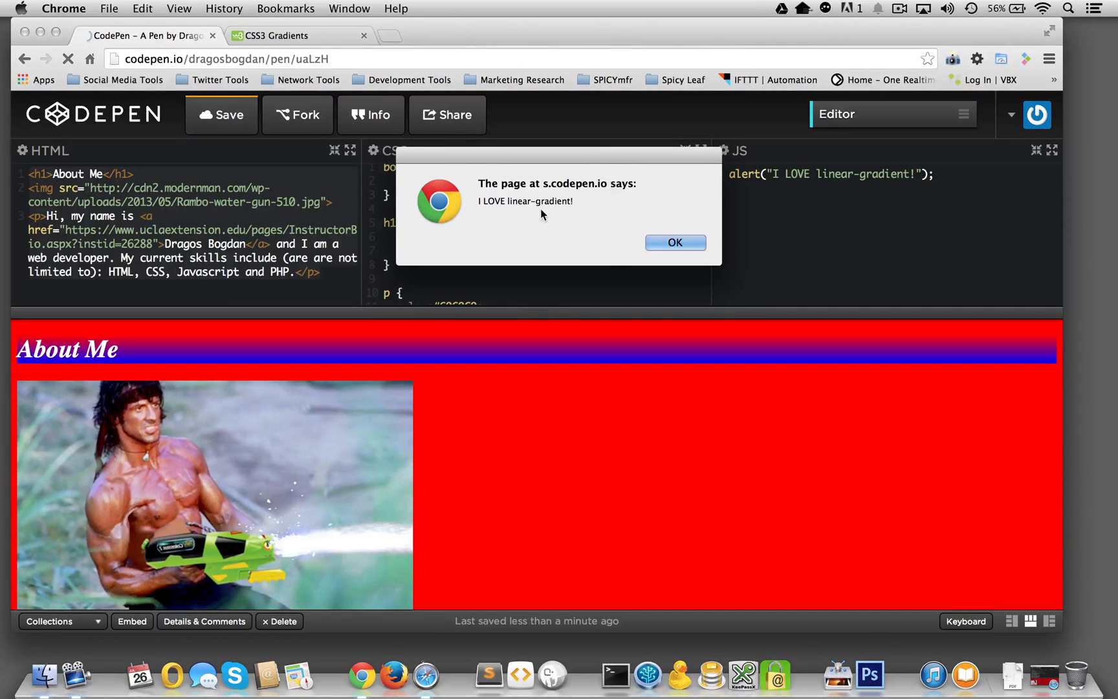
{"action": "mouse_move", "coordinate": [731, 159]}
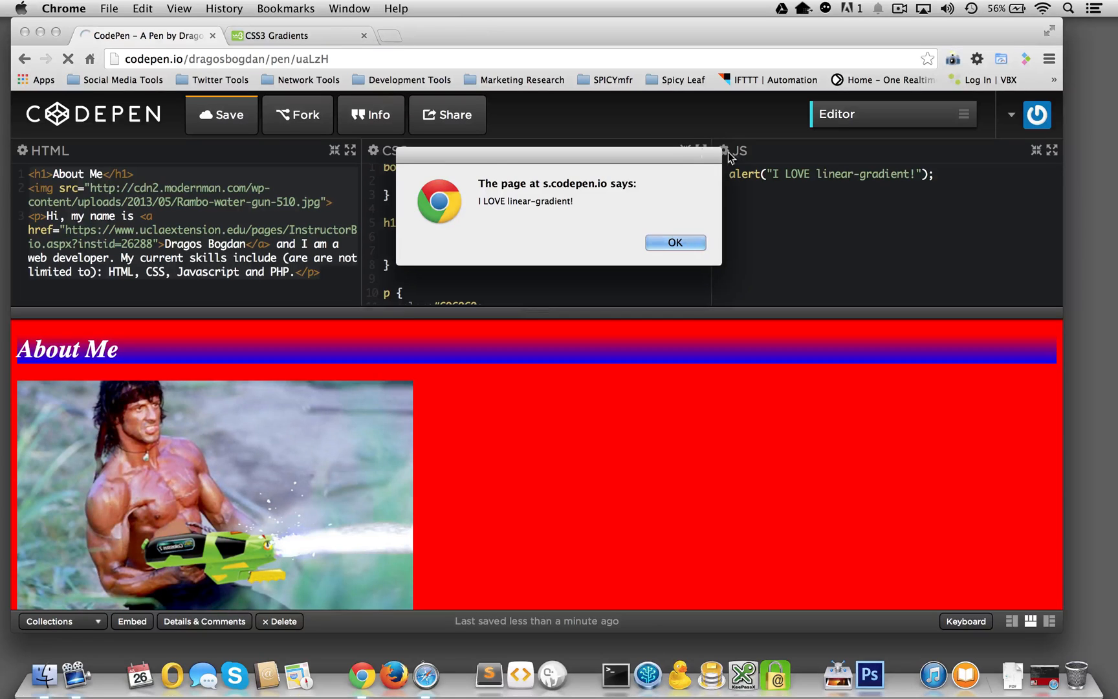
{"action": "left_click", "coordinate": [673, 242]}
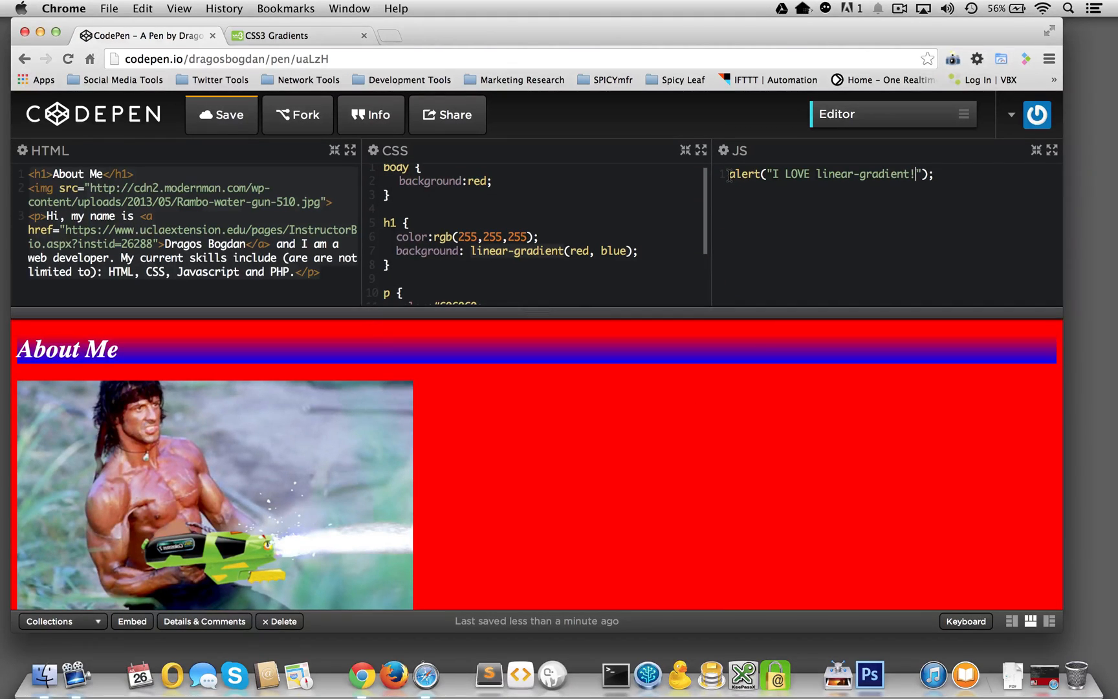
{"action": "mouse_move", "coordinate": [722, 205]}
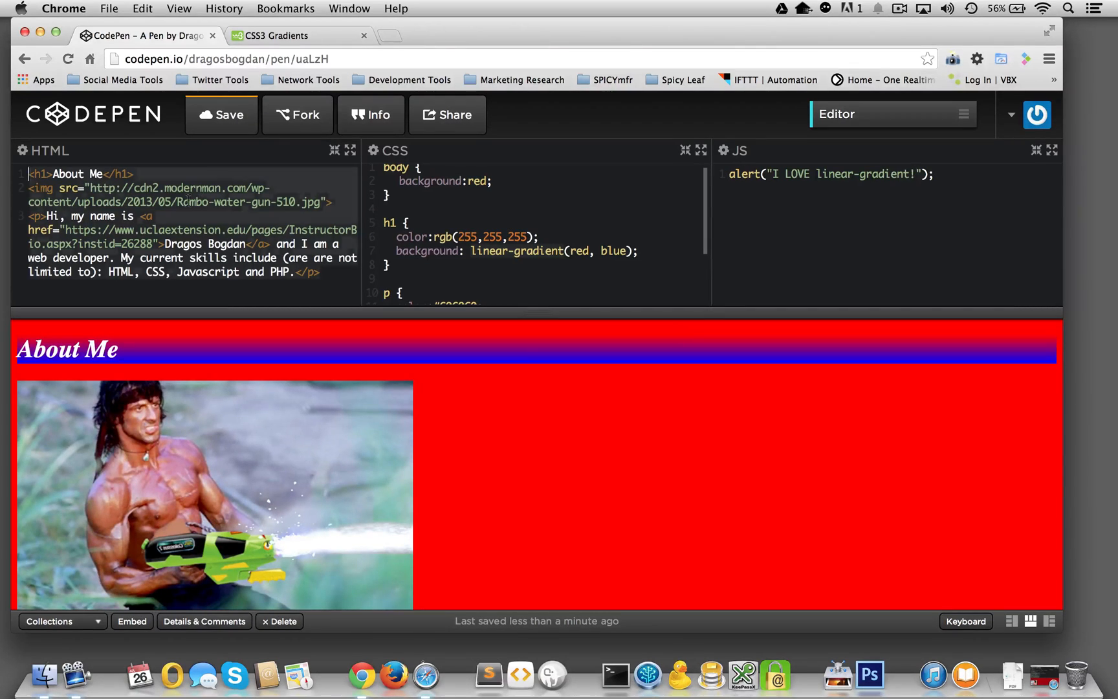
{"action": "left_click", "coordinate": [187, 202]}
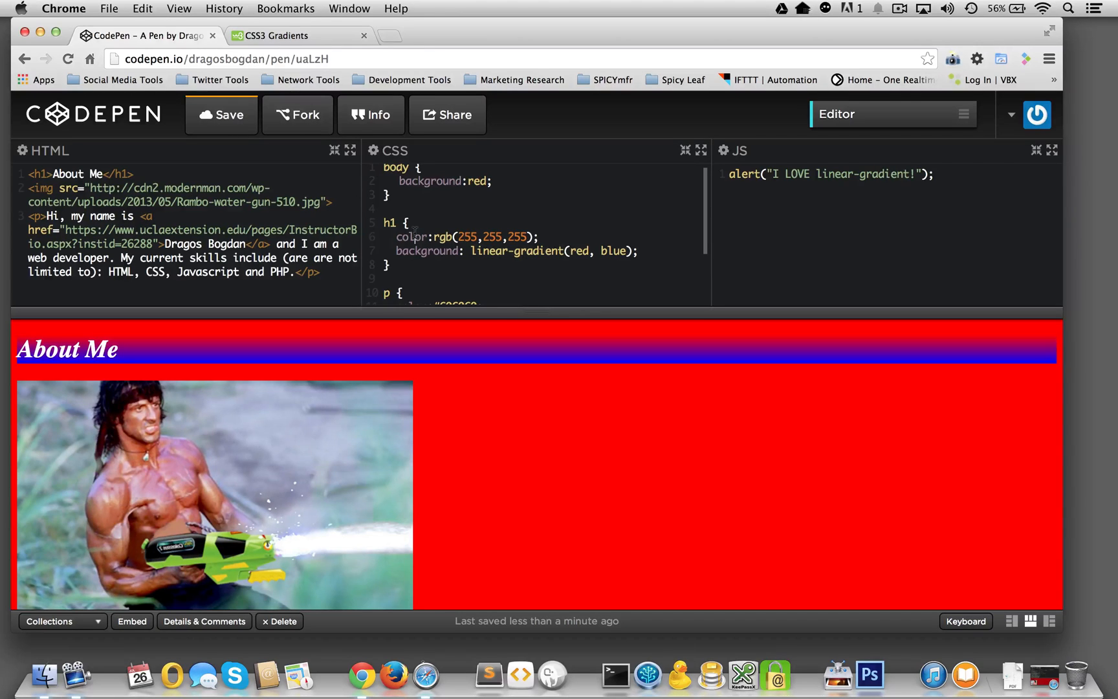
{"action": "left_click", "coordinate": [411, 237]}
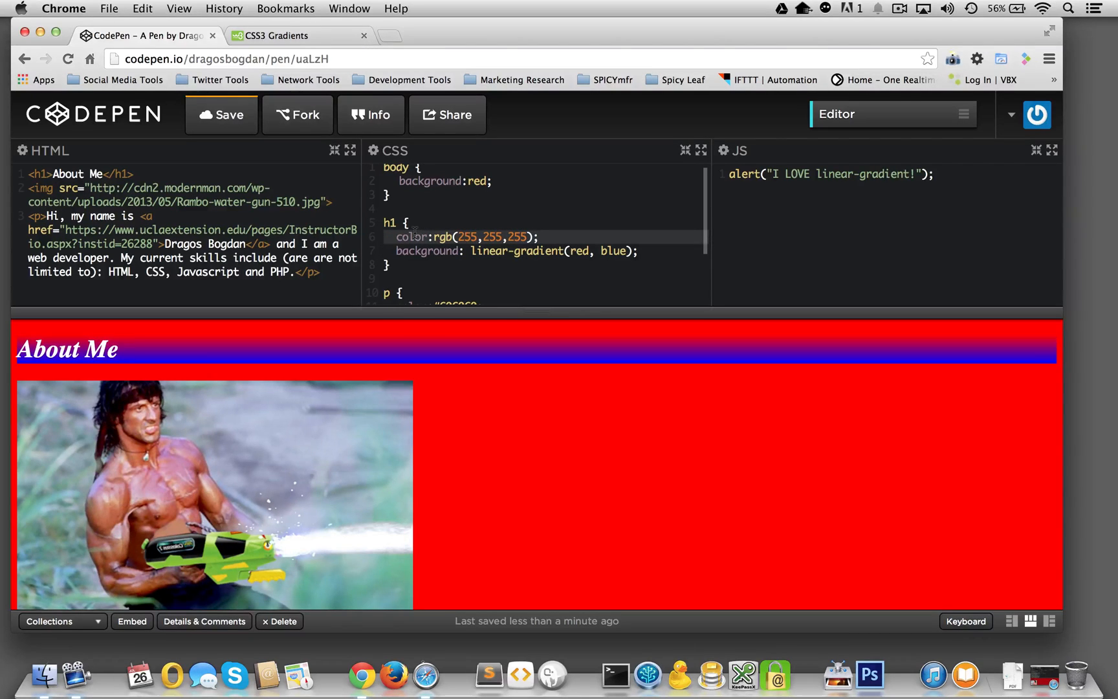
{"action": "mouse_move", "coordinate": [282, 408]}
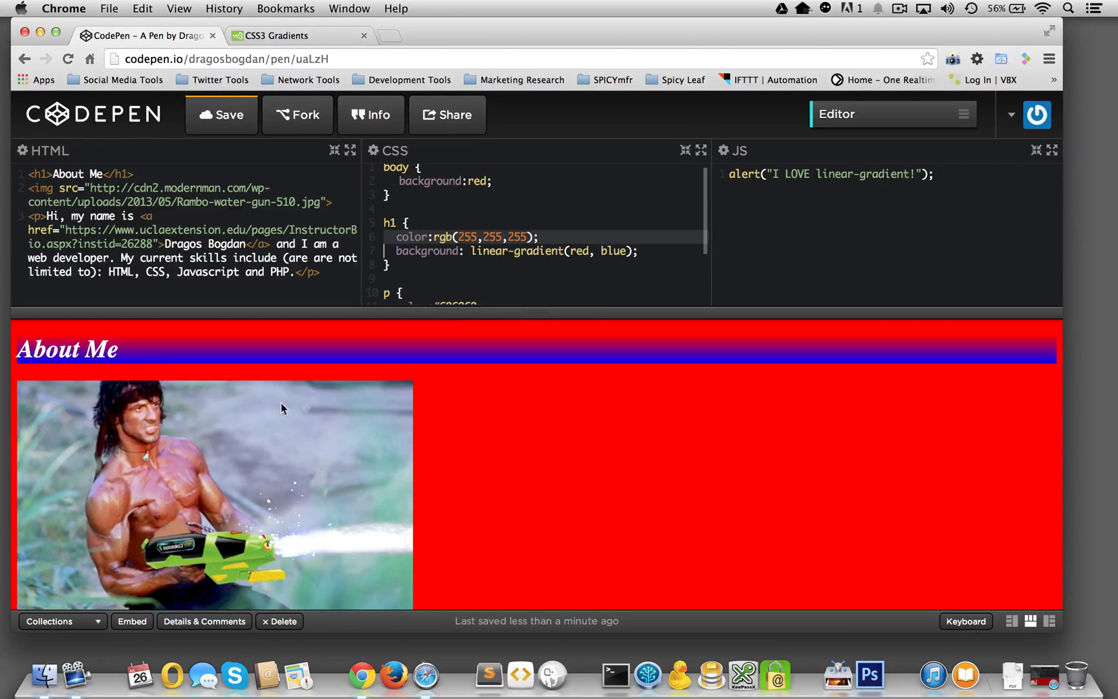
{"action": "mouse_move", "coordinate": [287, 540]}
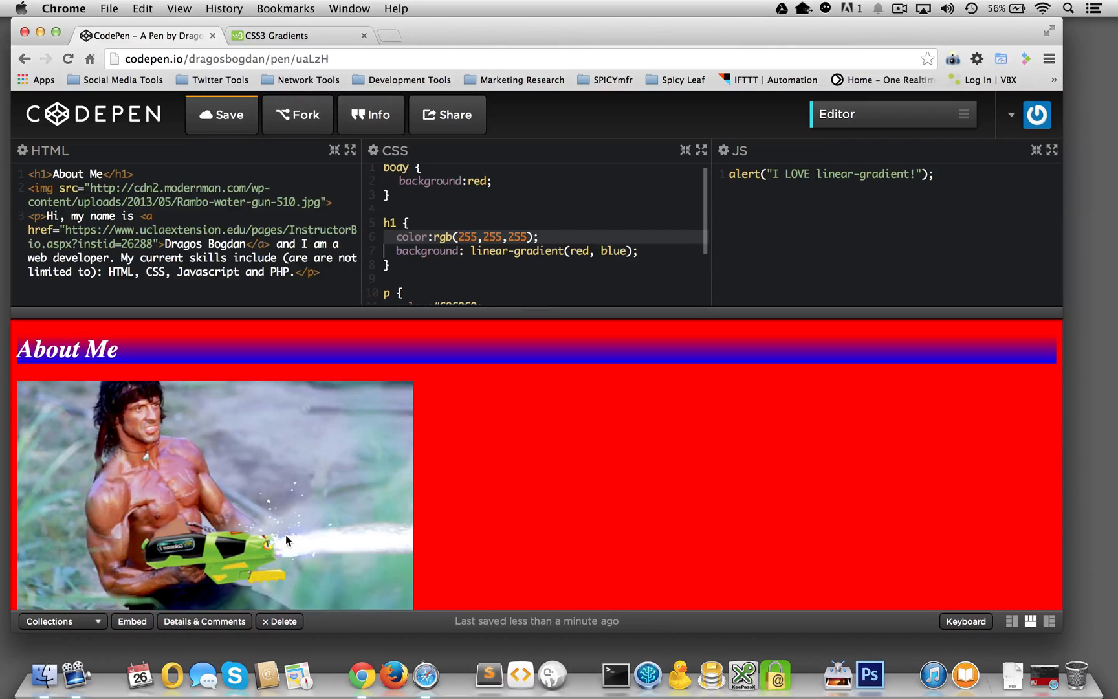
{"action": "mouse_move", "coordinate": [489, 352]}
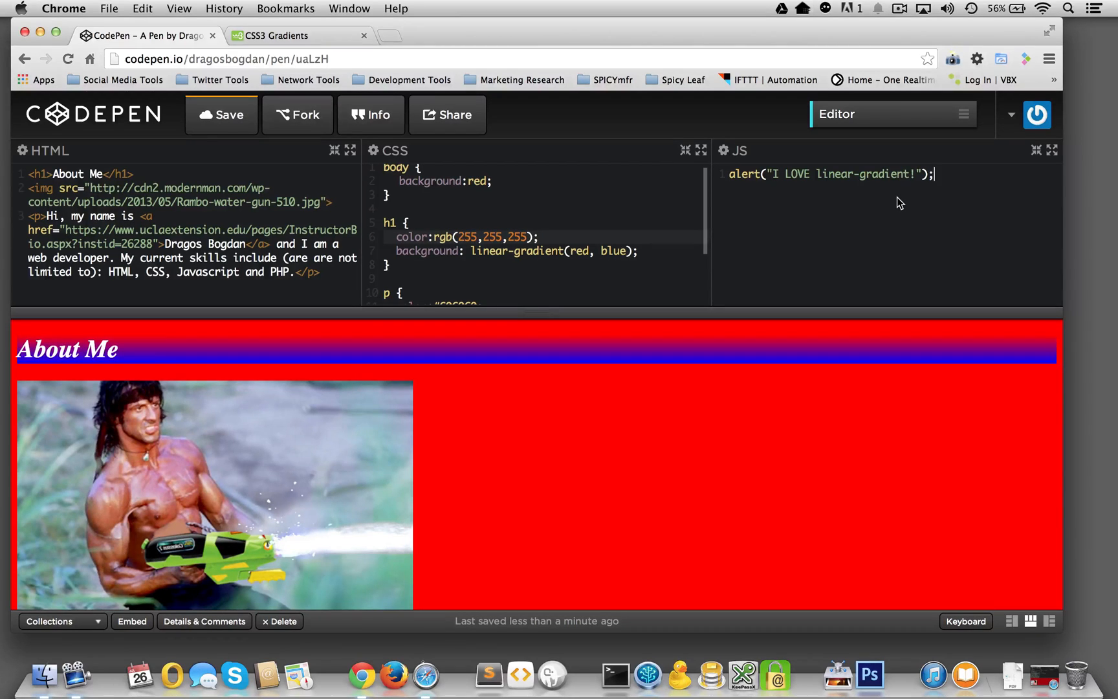
{"action": "mouse_move", "coordinate": [734, 241]}
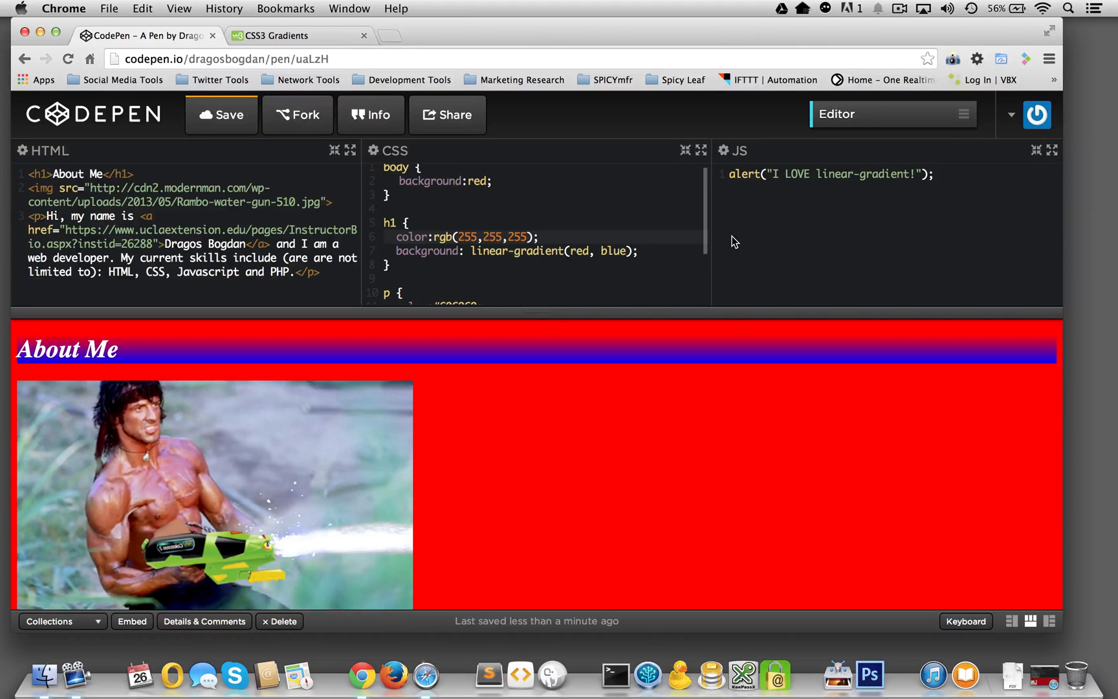
{"action": "mouse_move", "coordinate": [188, 47]}
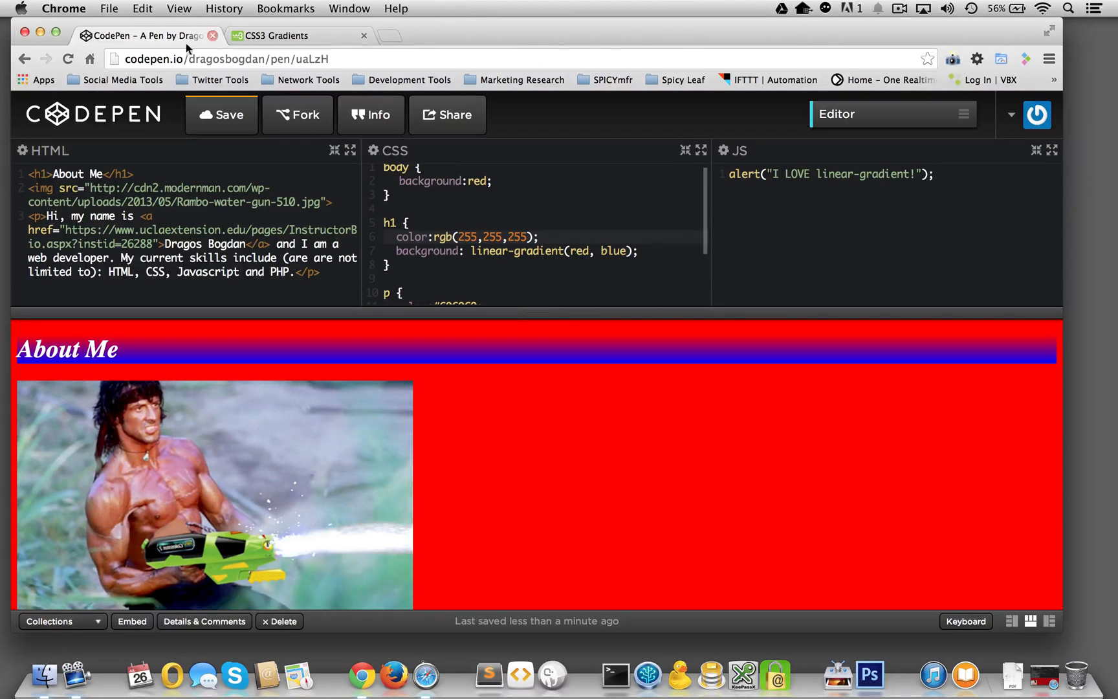
Save the pen and select its URL in the address bar
{"action": "left_click", "coordinate": [222, 114]}
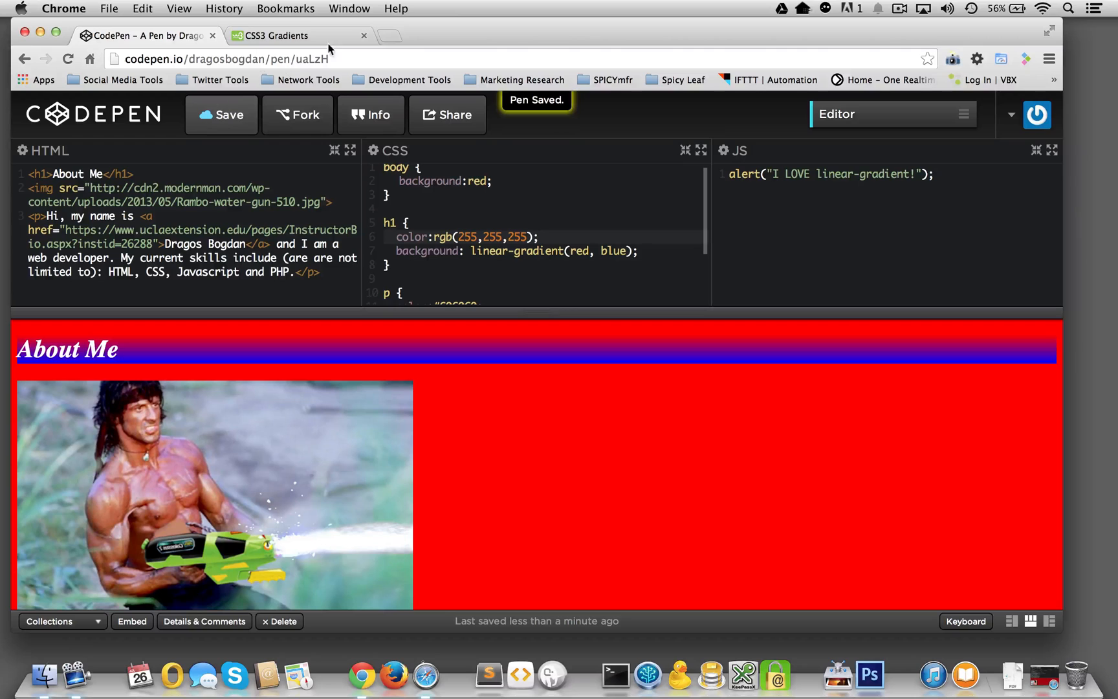
{"action": "left_click", "coordinate": [225, 58]}
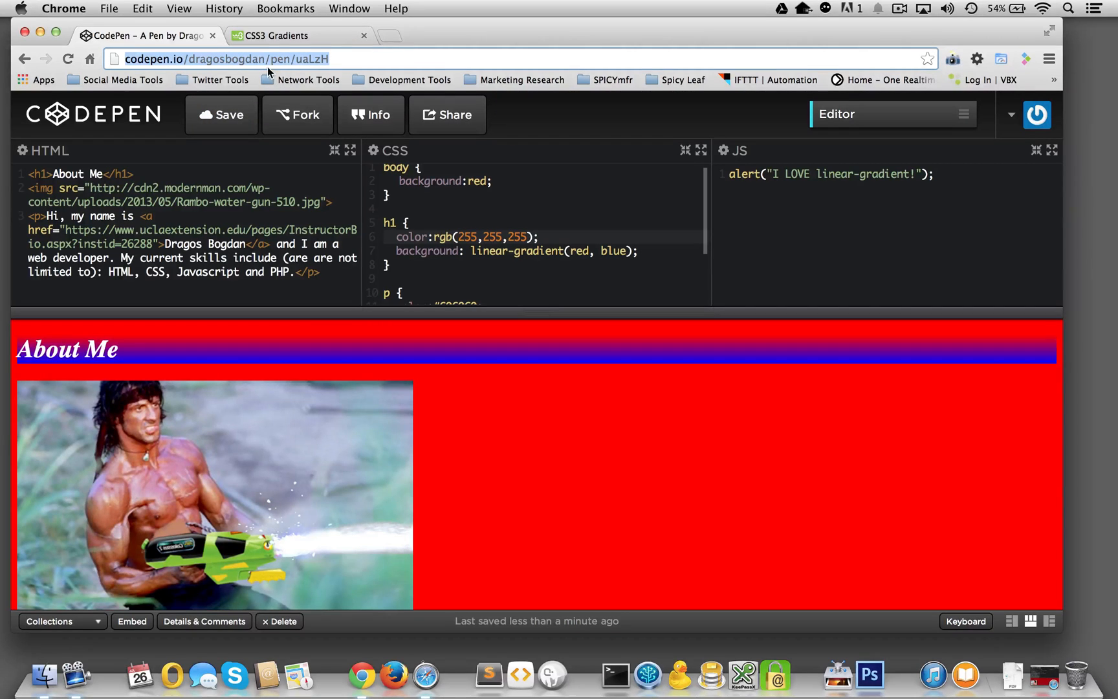